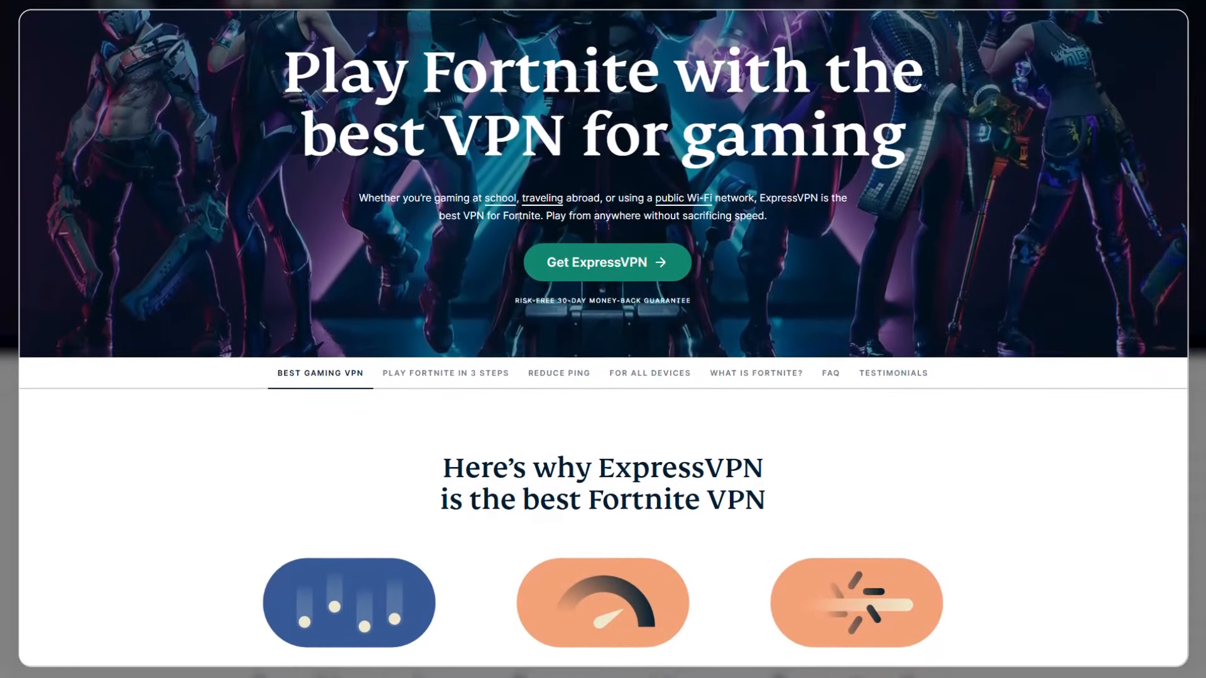
# Step: Scroll Discover past Combat, Variety and Try Something New to Most Searched and Gaining Traction
pyautogui.scroll(-3)
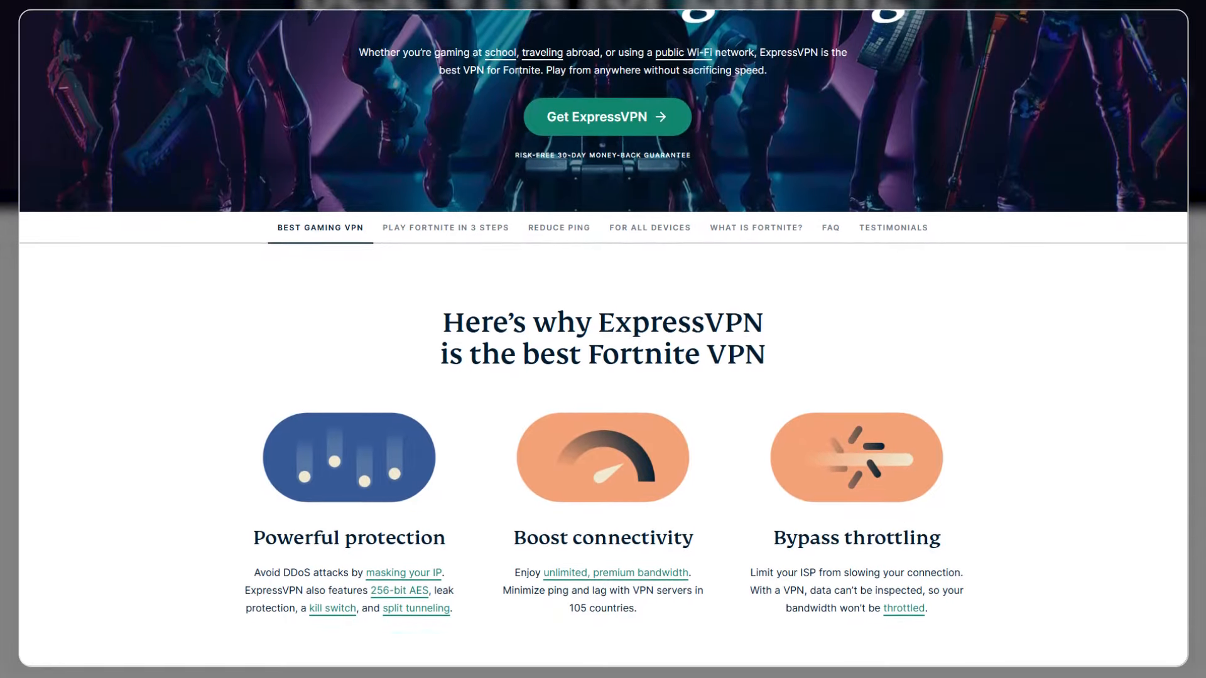
pyautogui.scroll(-3)
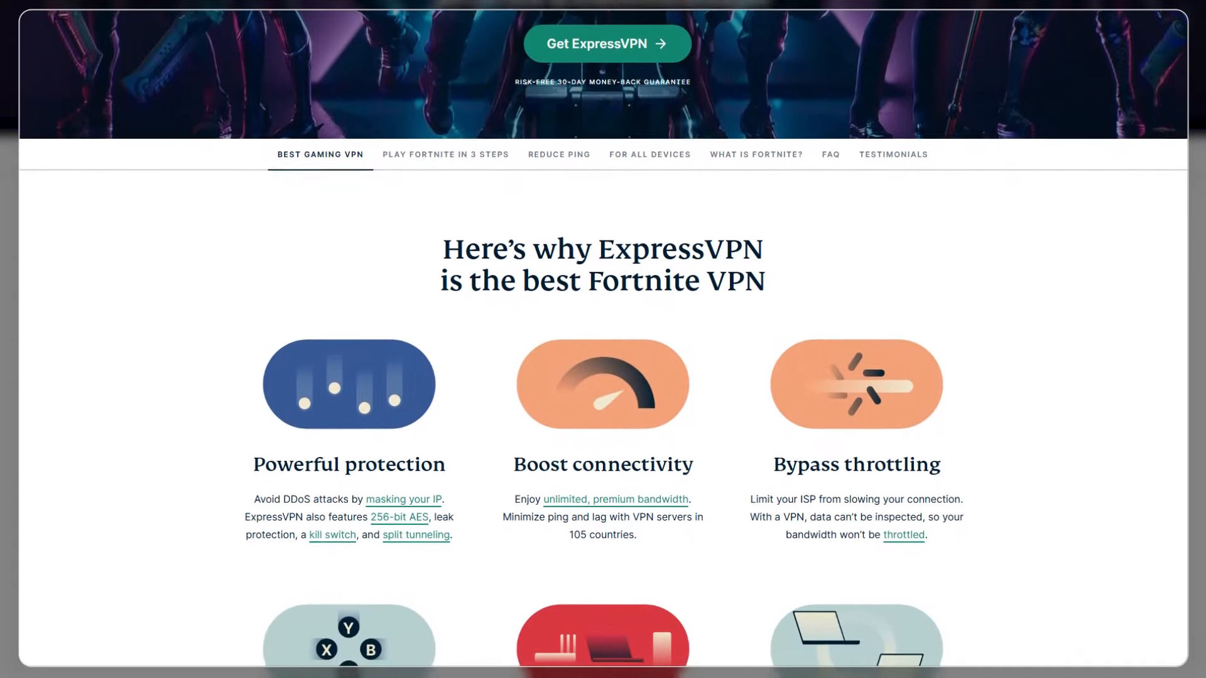
pyautogui.scroll(-3)
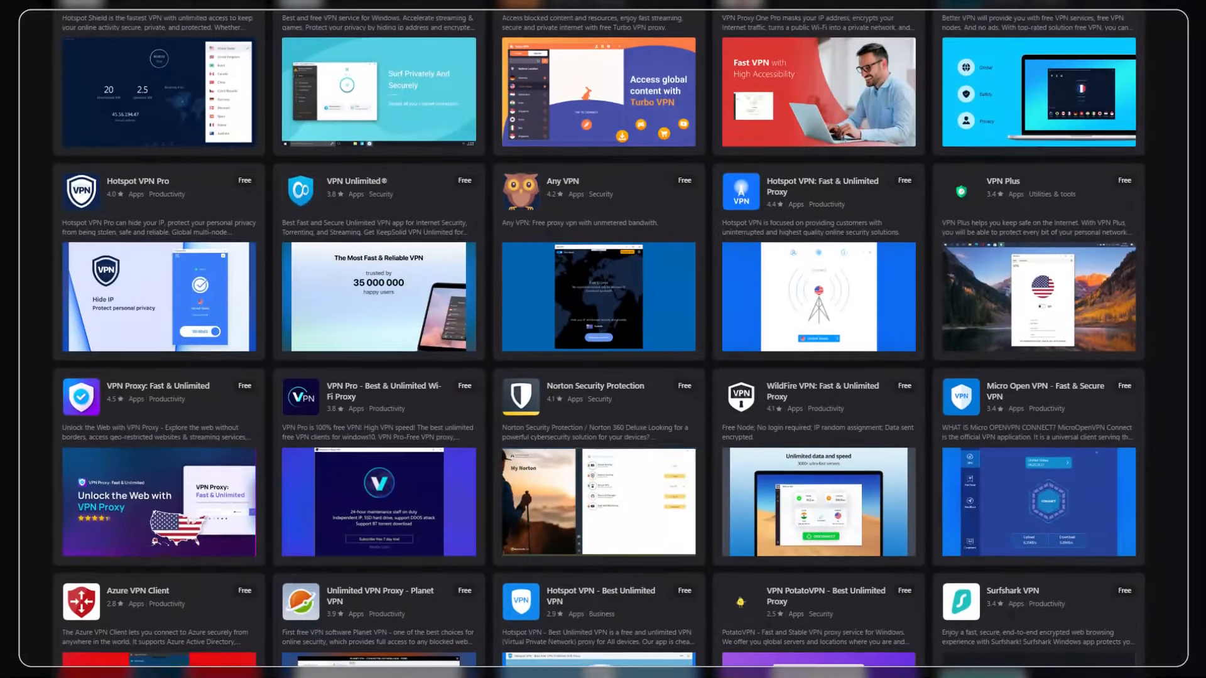
pyautogui.scroll(-3)
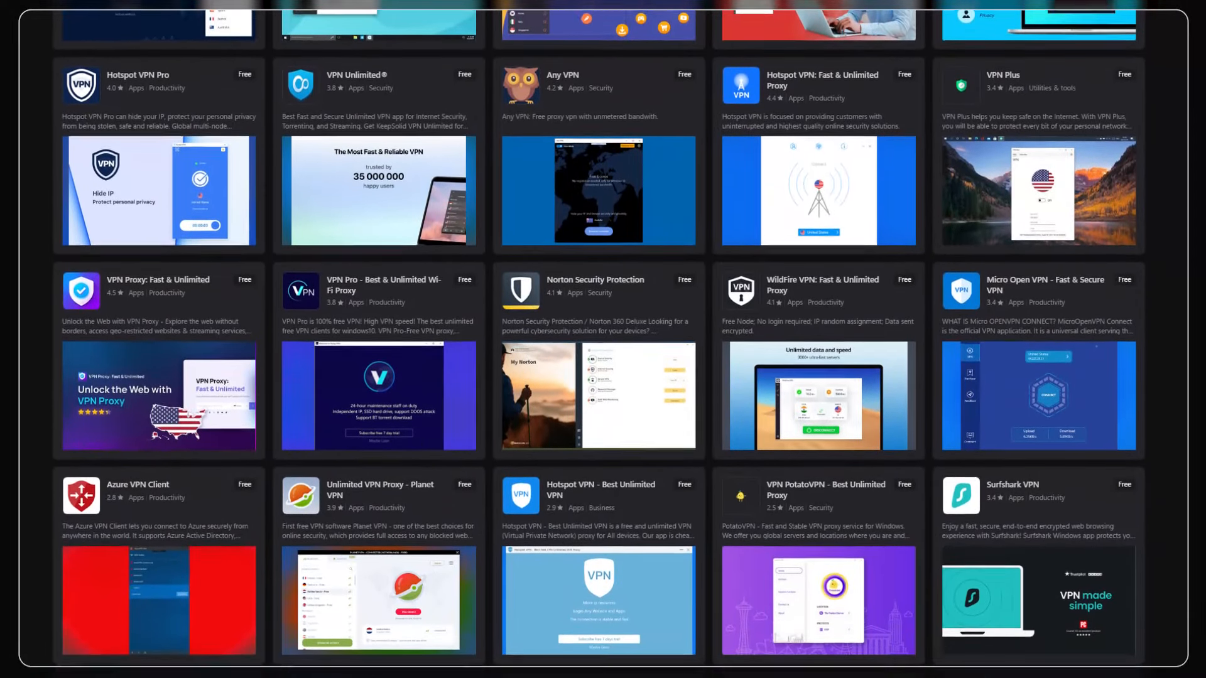
pyautogui.scroll(-3)
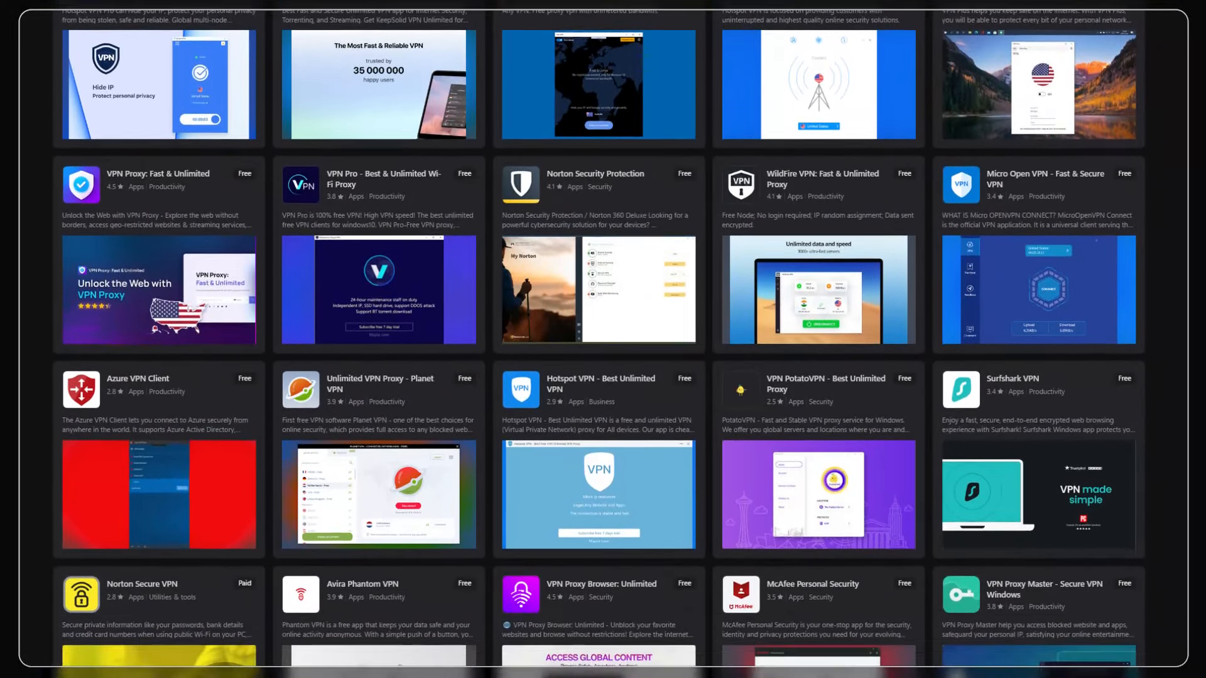
pyautogui.scroll(-3)
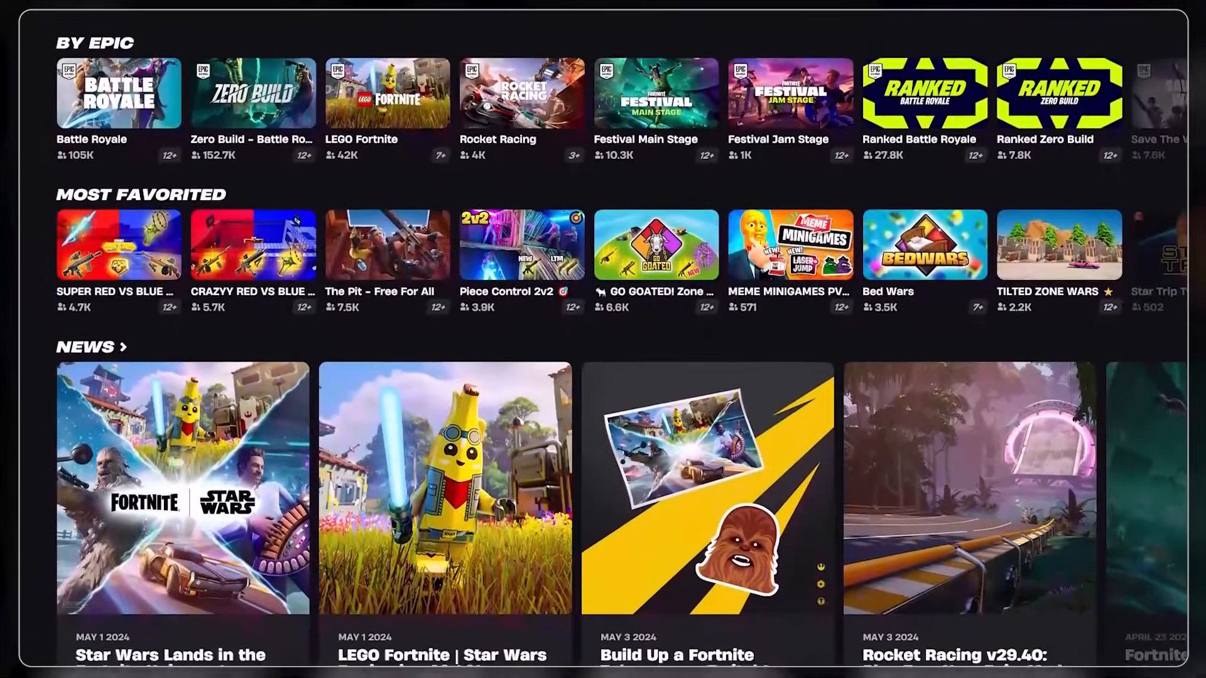
pyautogui.scroll(-3)
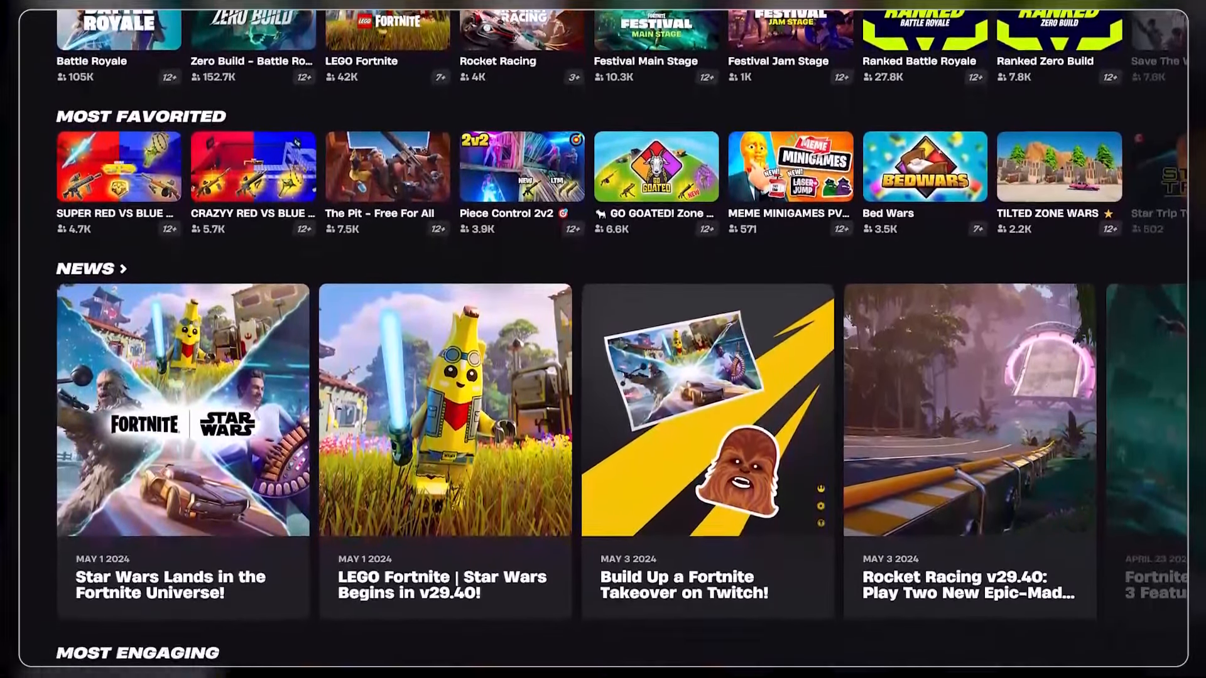
pyautogui.scroll(-3)
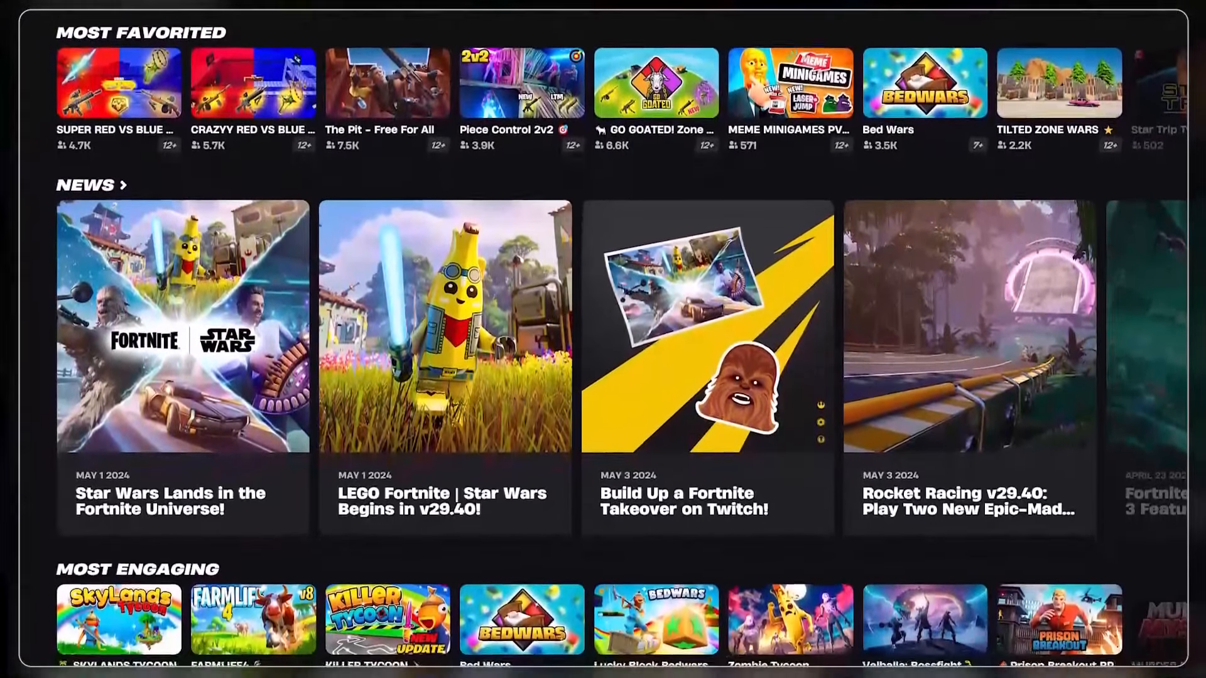
pyautogui.scroll(-3)
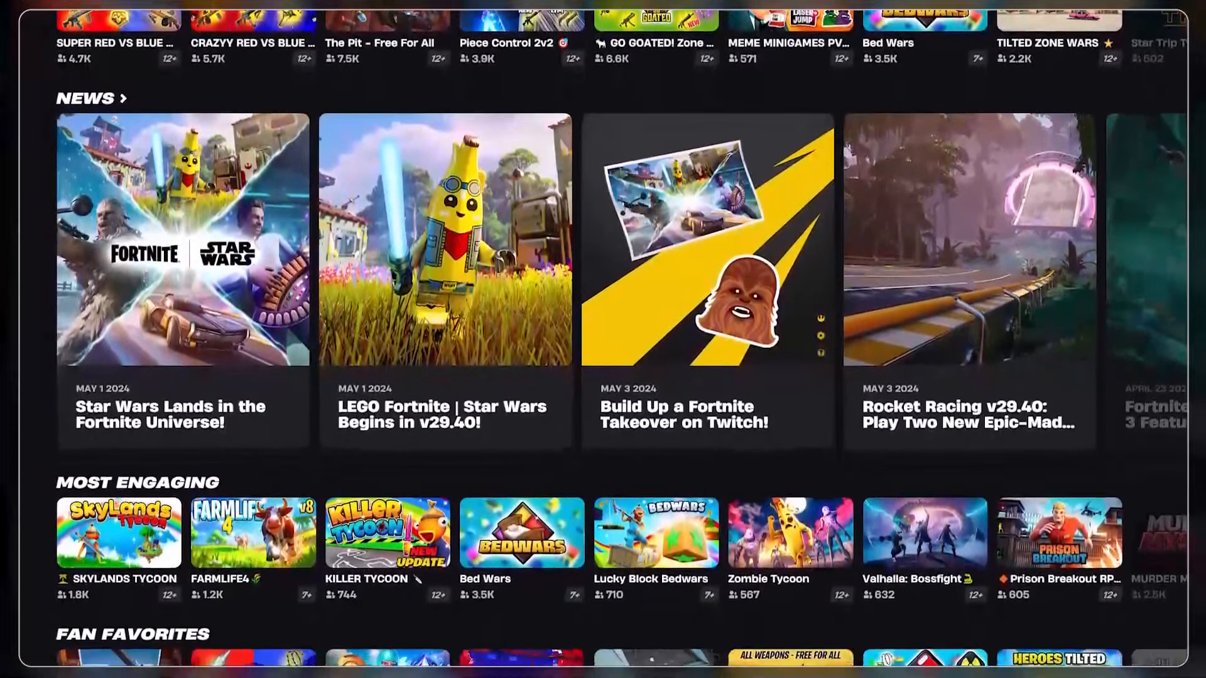
pyautogui.scroll(-3)
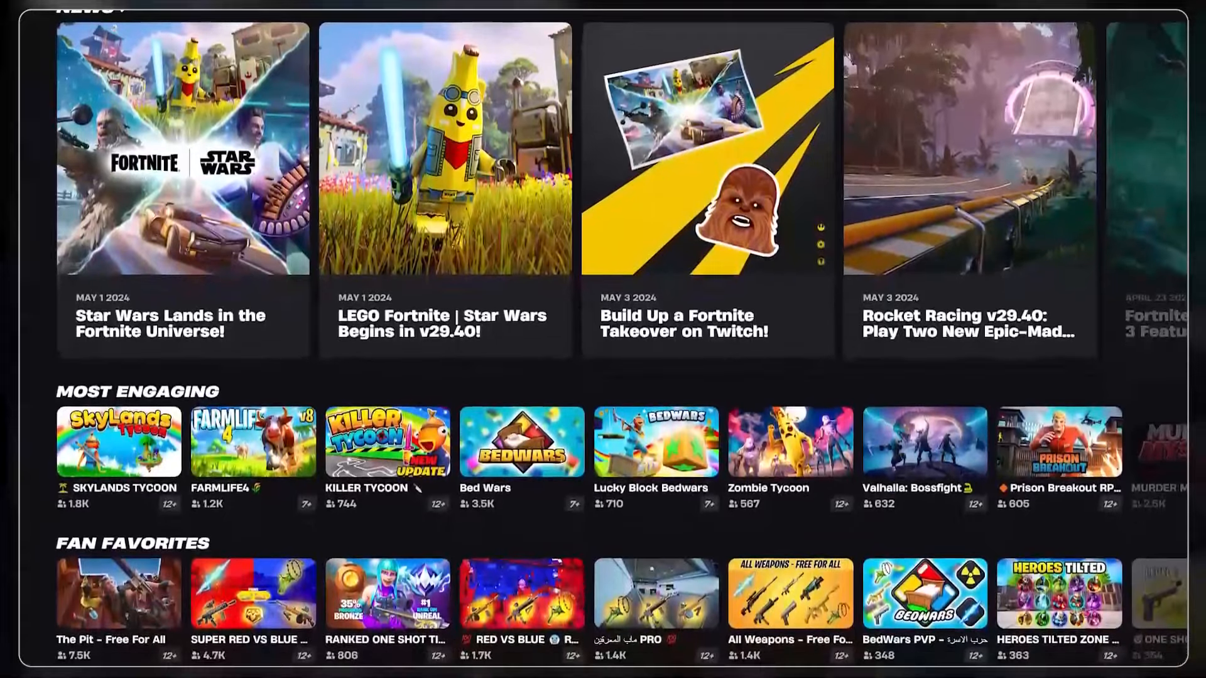
pyautogui.scroll(-3)
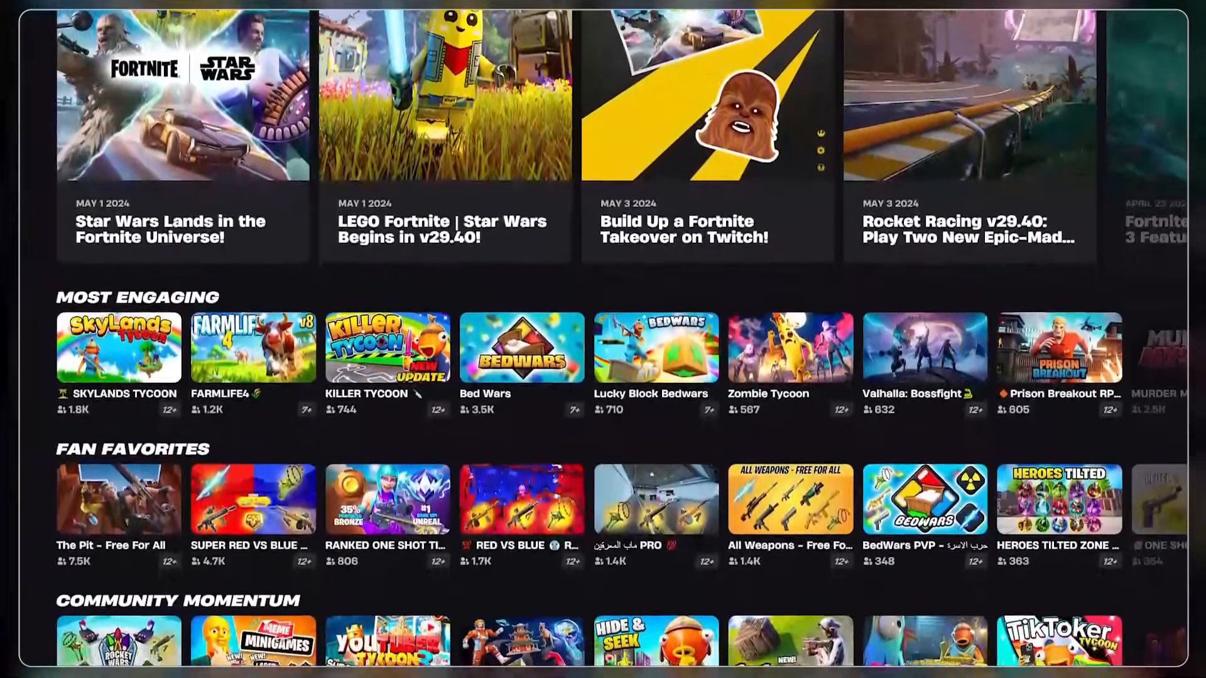
pyautogui.scroll(-3)
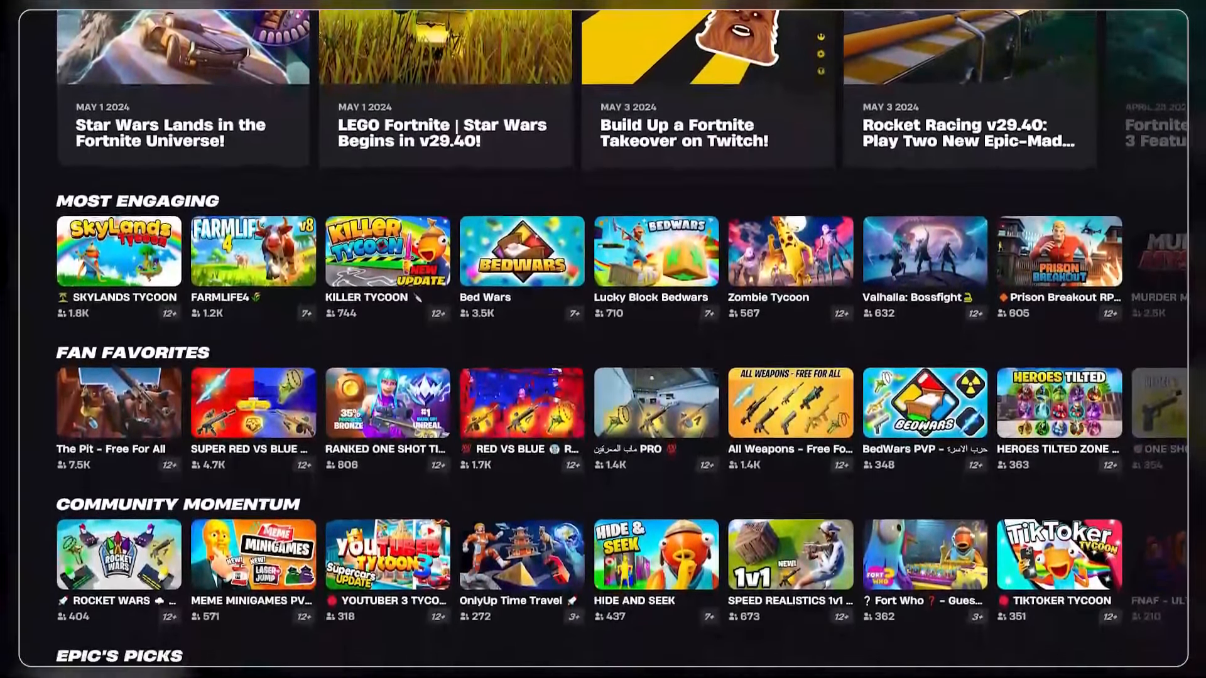
pyautogui.scroll(-3)
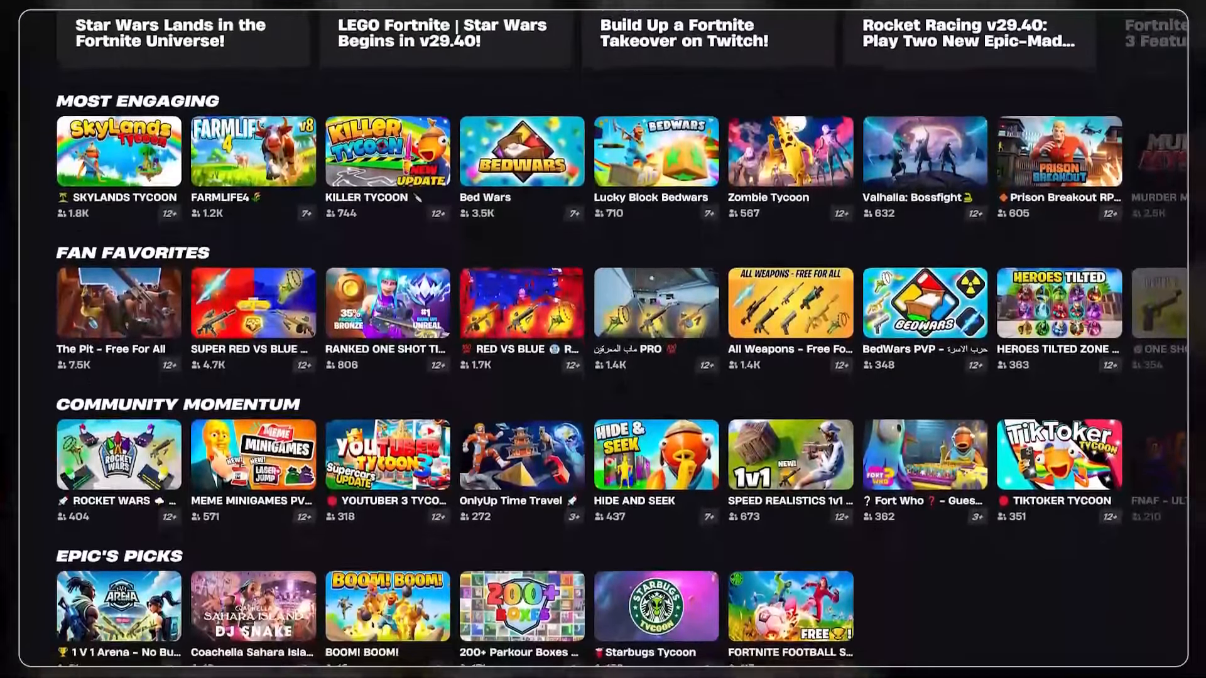
pyautogui.scroll(-3)
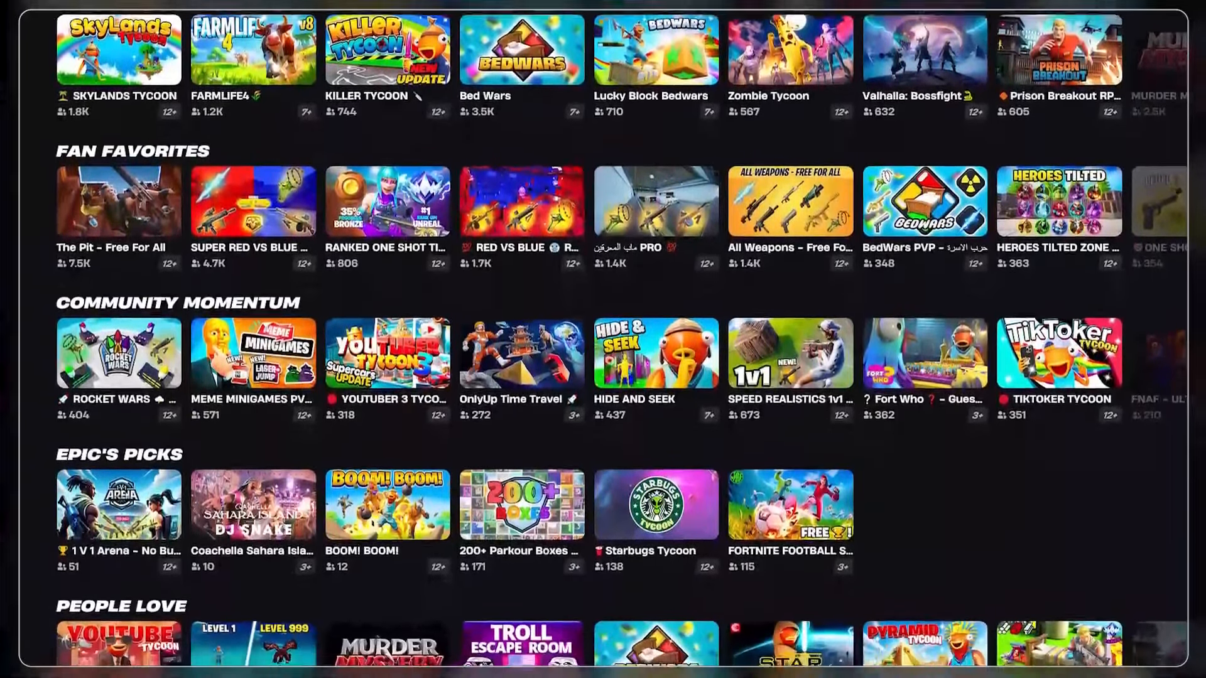
pyautogui.scroll(-3)
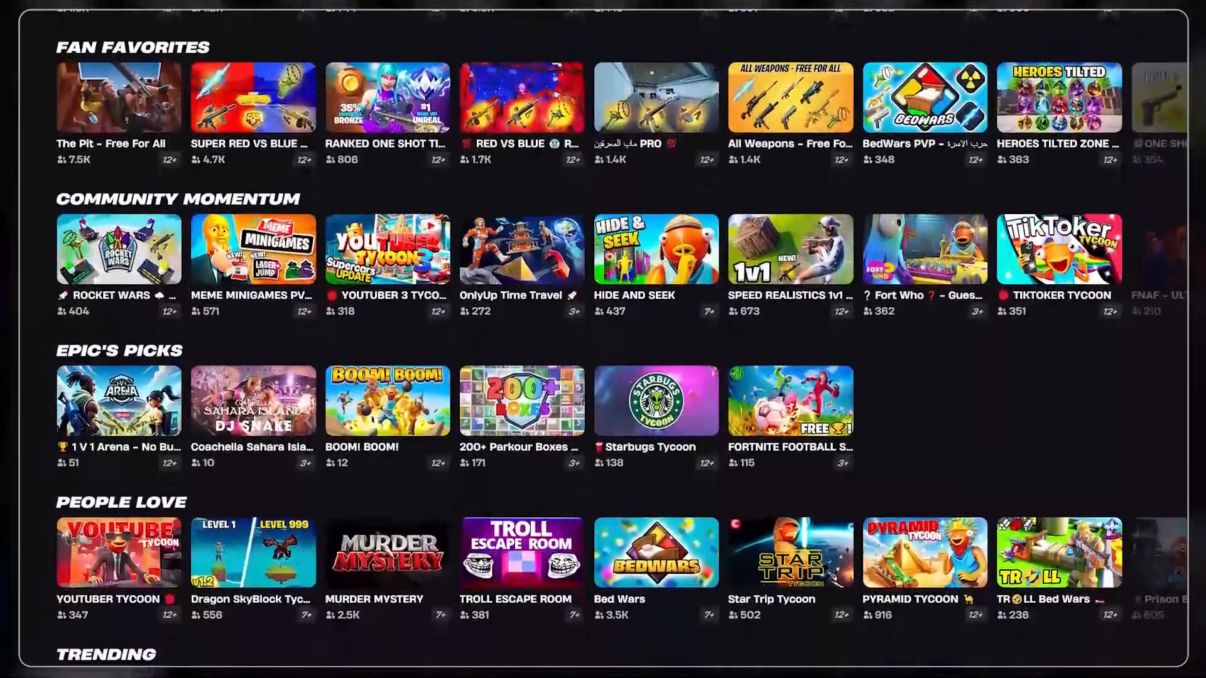
pyautogui.scroll(-3)
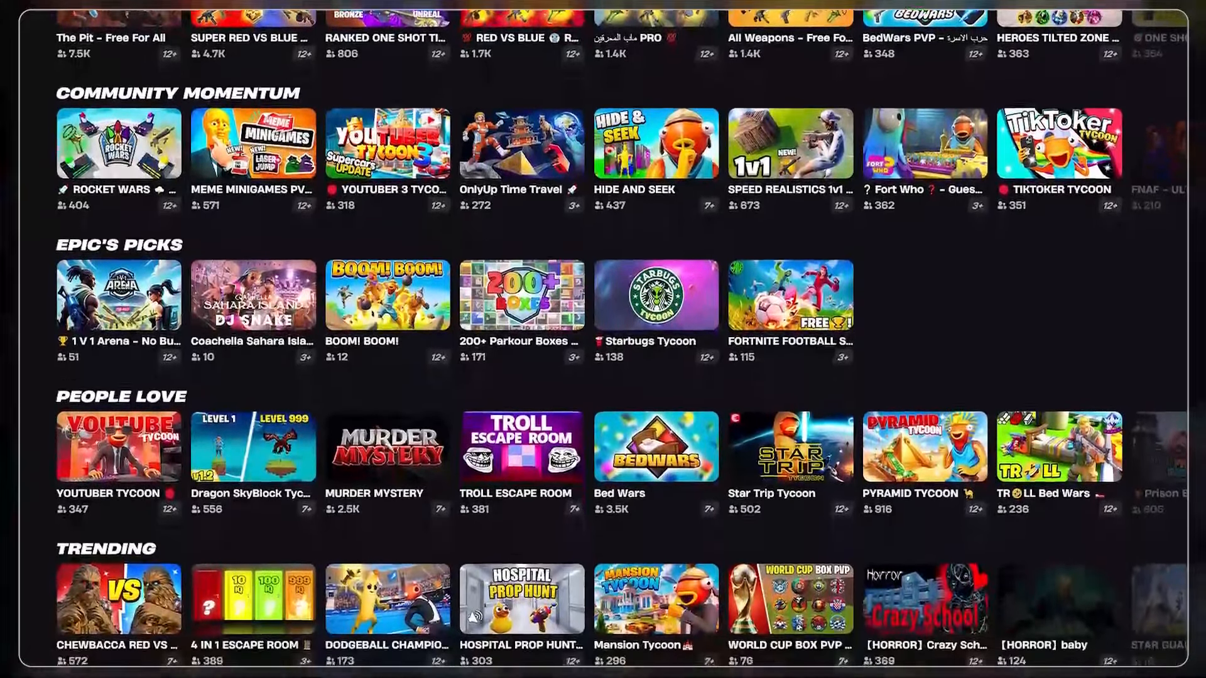
pyautogui.scroll(-3)
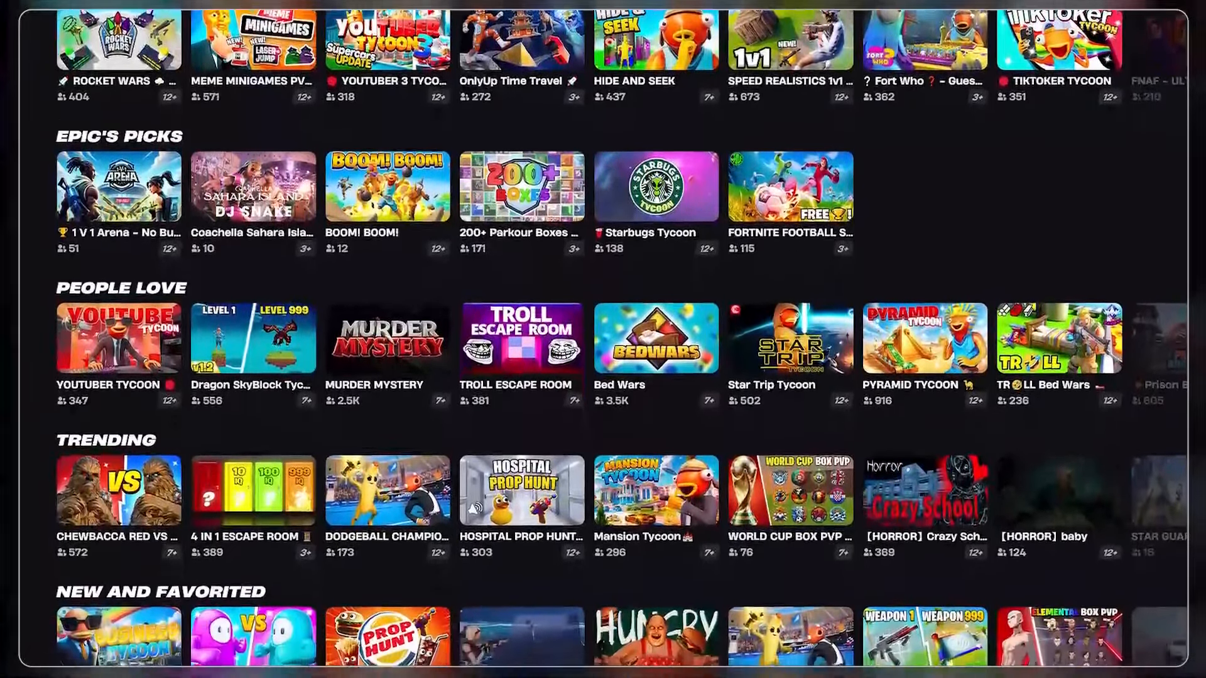
pyautogui.scroll(-3)
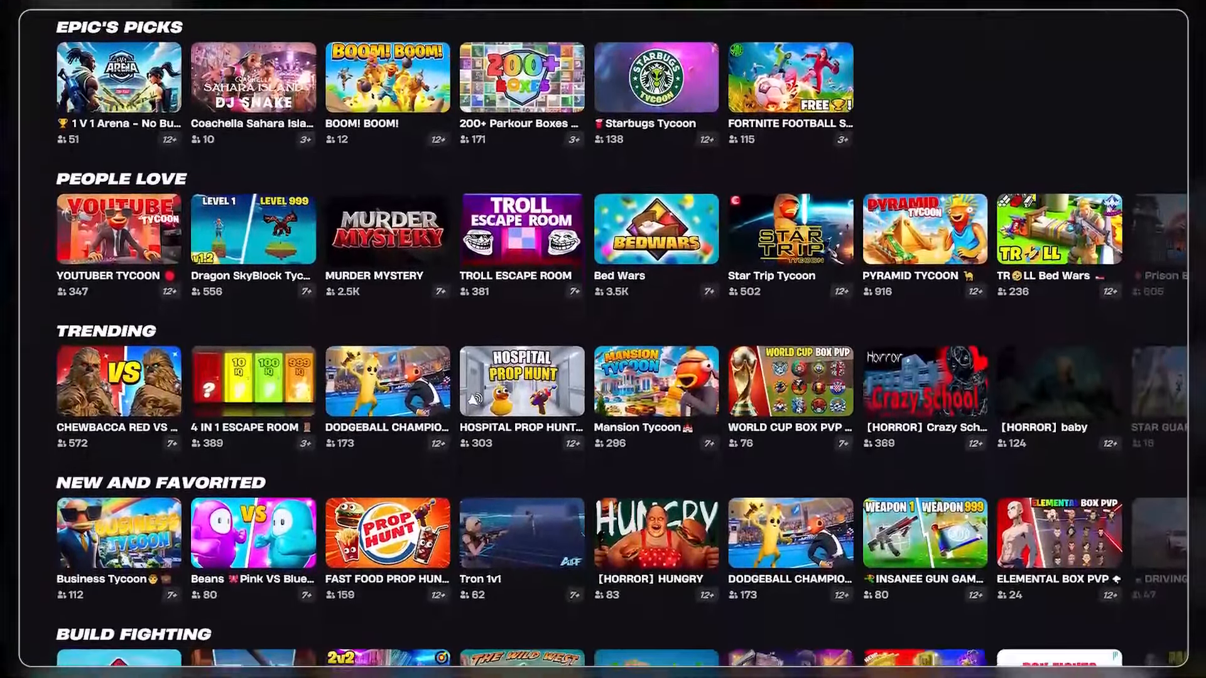
pyautogui.scroll(-3)
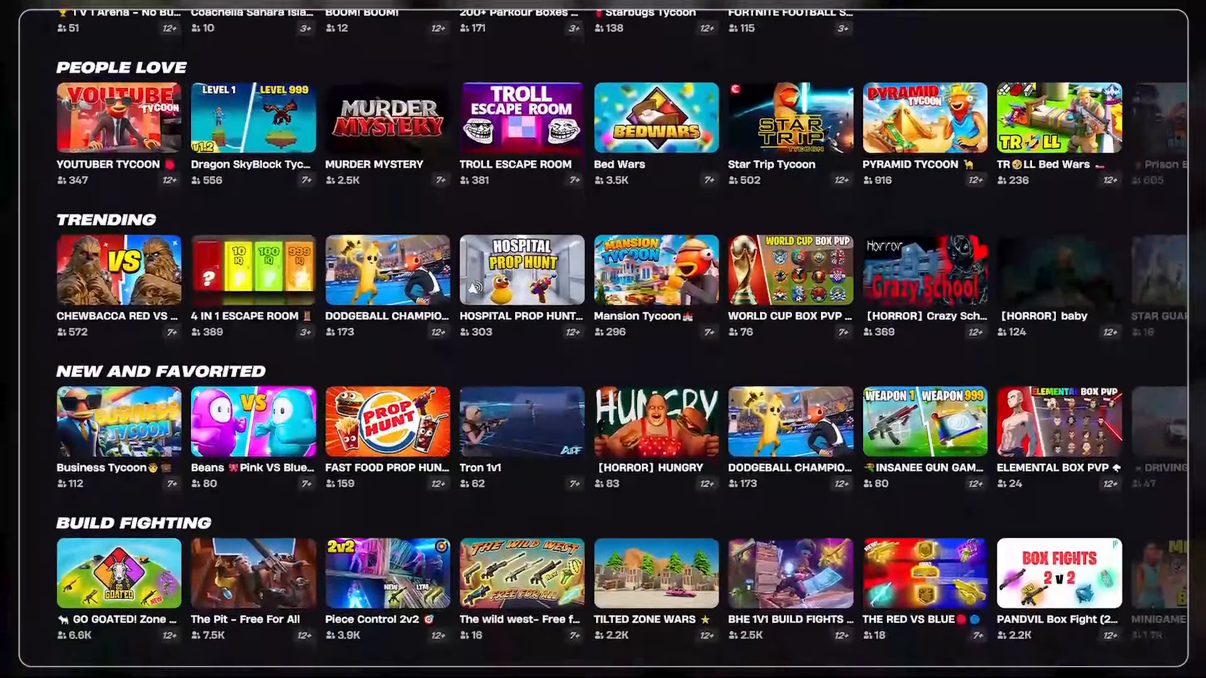
pyautogui.scroll(-3)
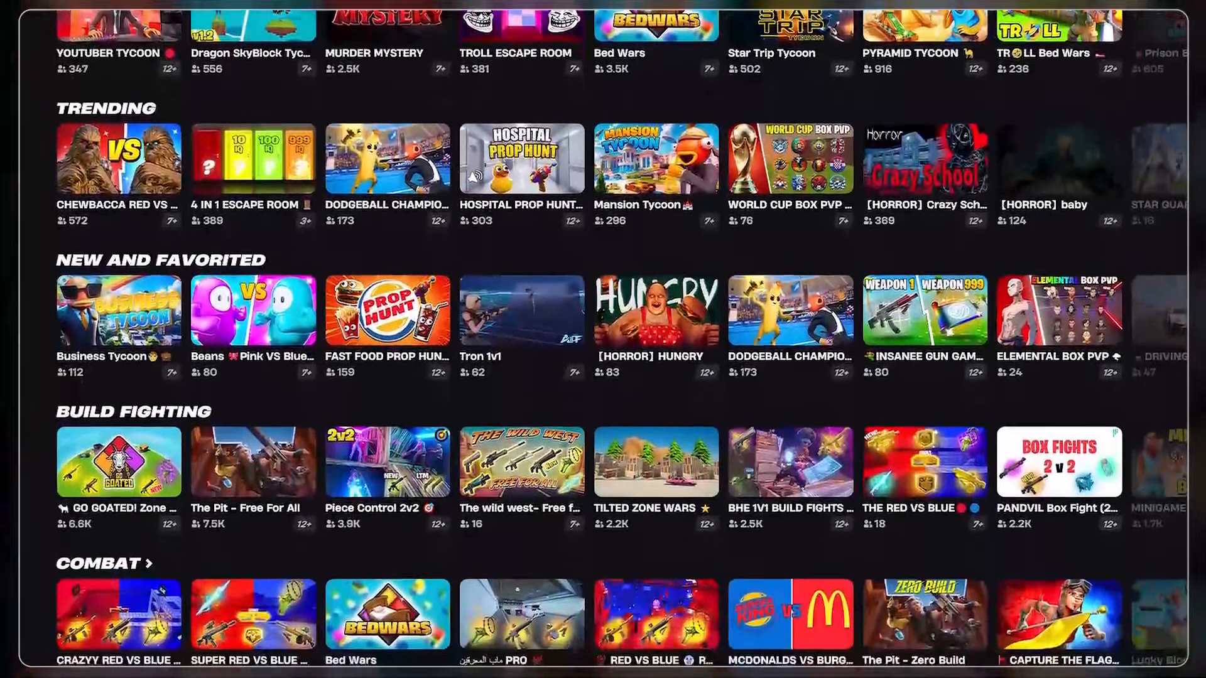
pyautogui.scroll(-3)
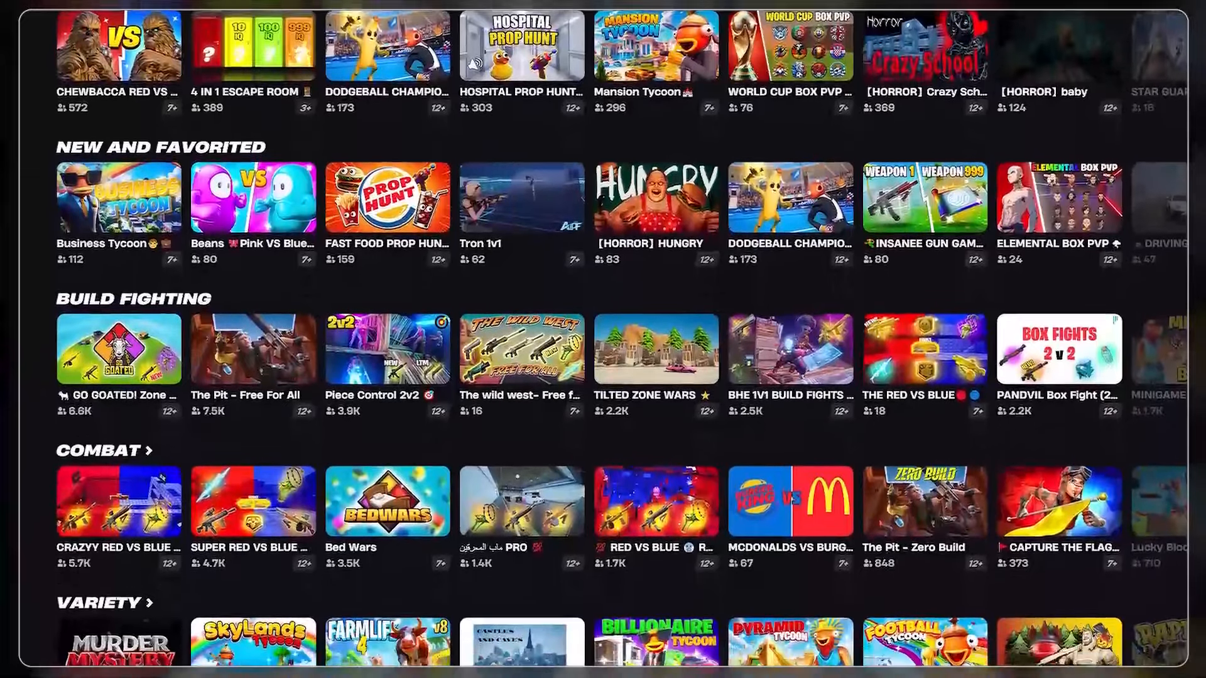
pyautogui.scroll(-3)
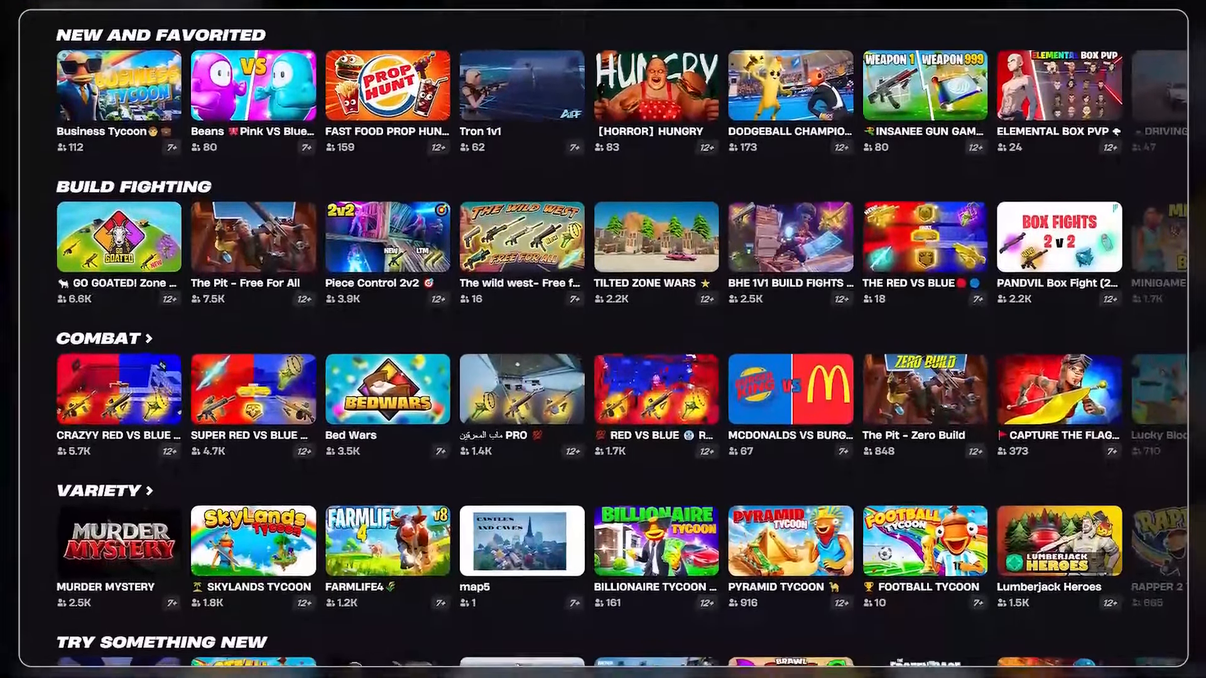
pyautogui.scroll(-3)
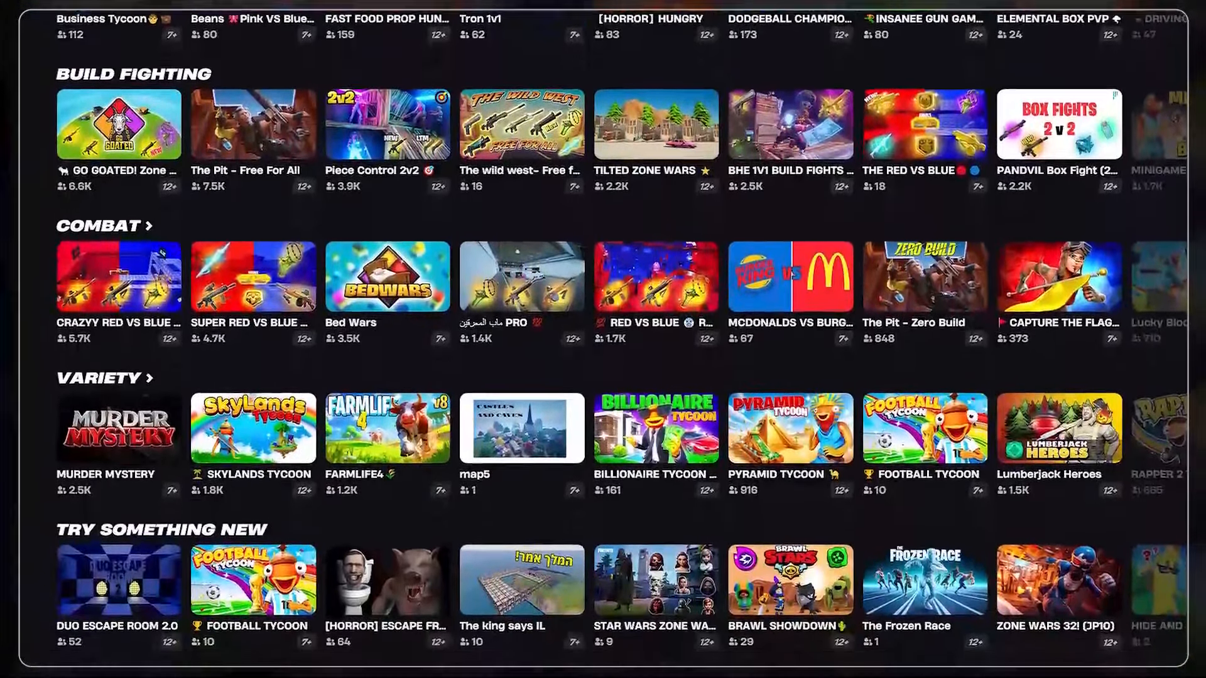
pyautogui.scroll(-3)
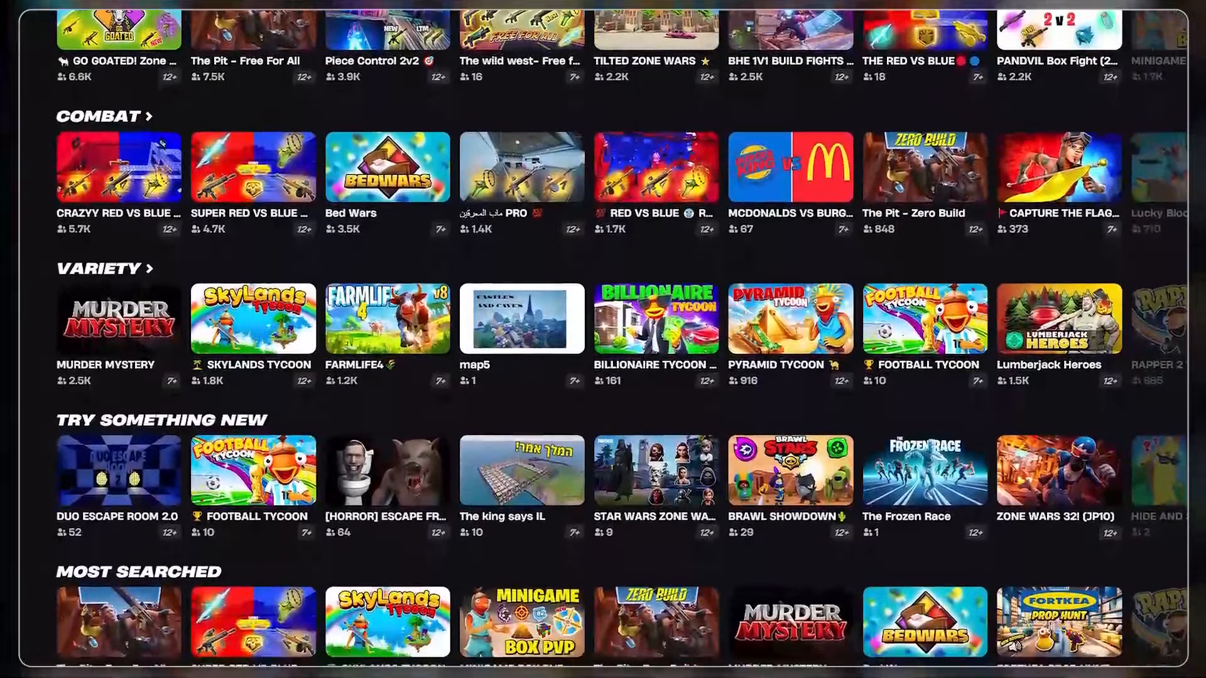
pyautogui.scroll(-3)
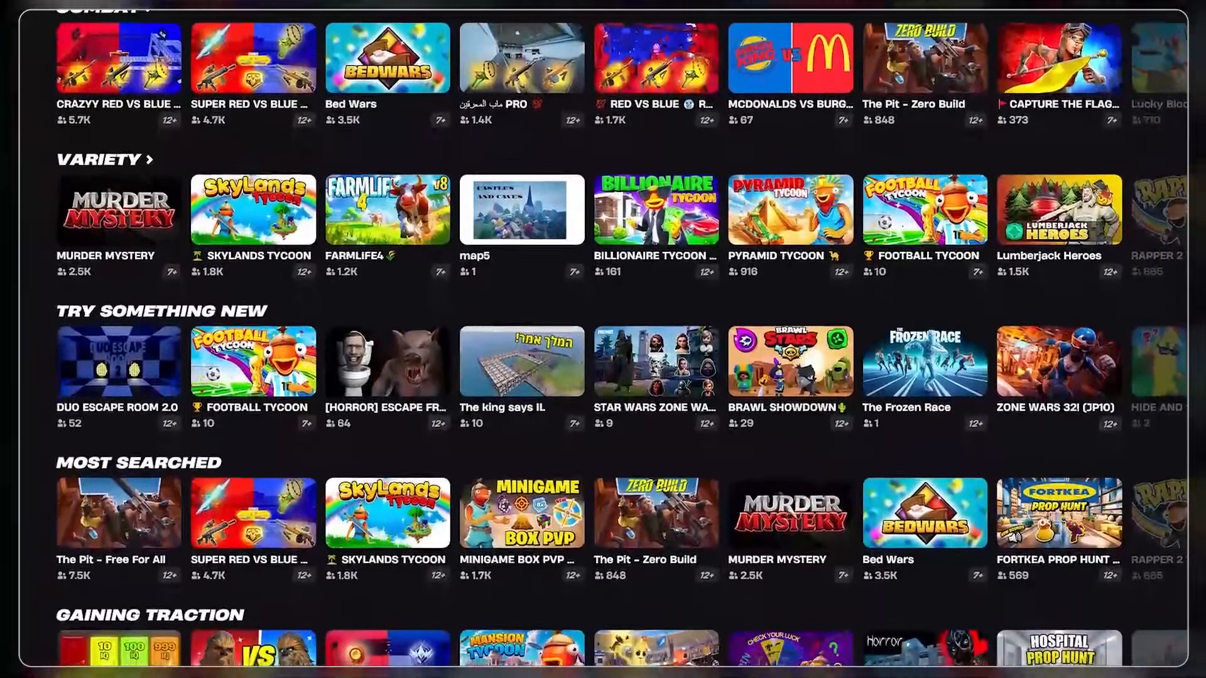
pyautogui.scroll(-3)
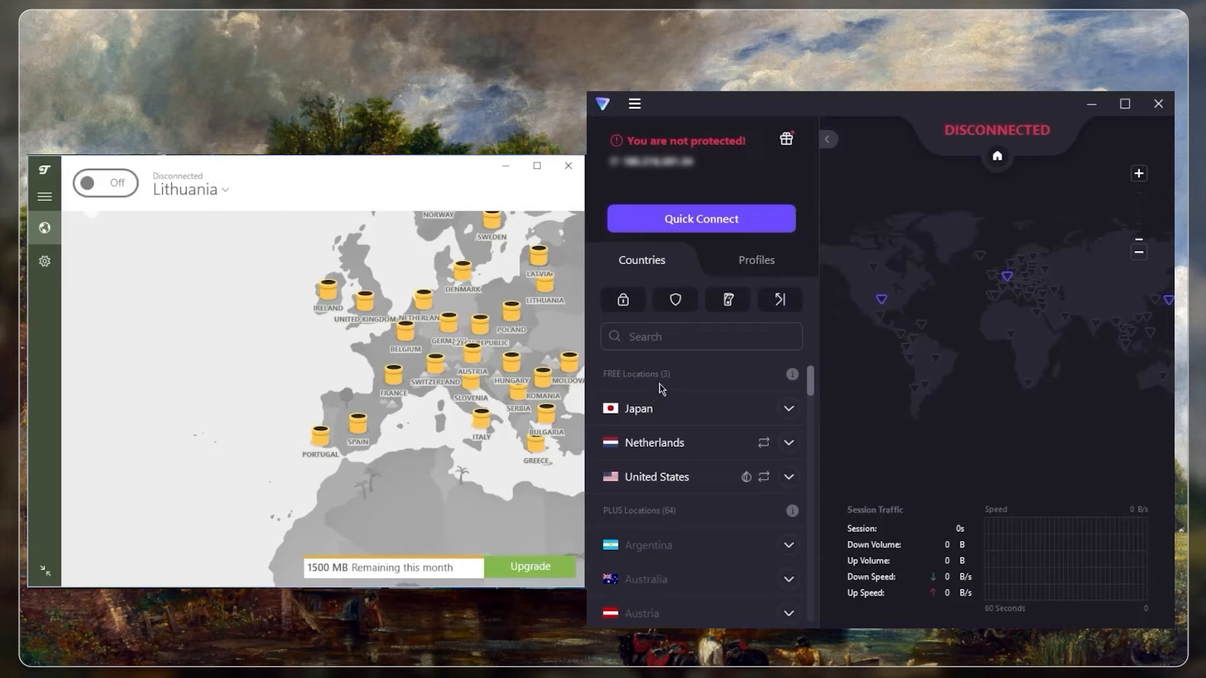
pyautogui.moveTo(821, 398)
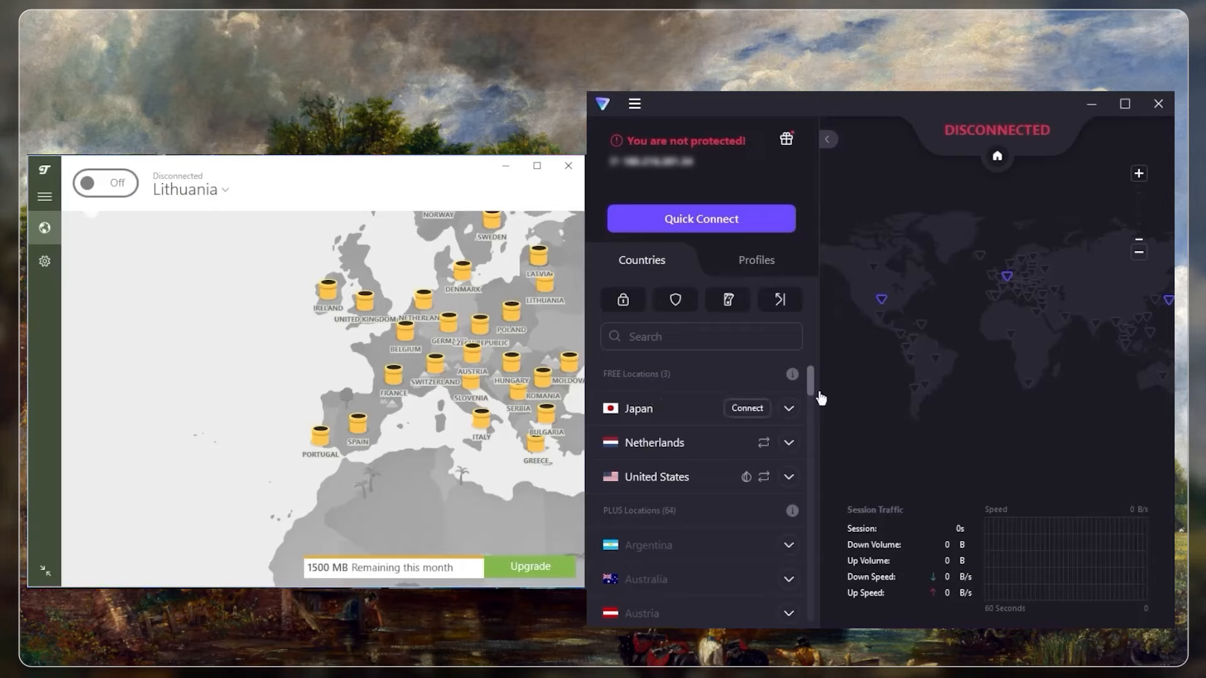
pyautogui.moveTo(870, 423)
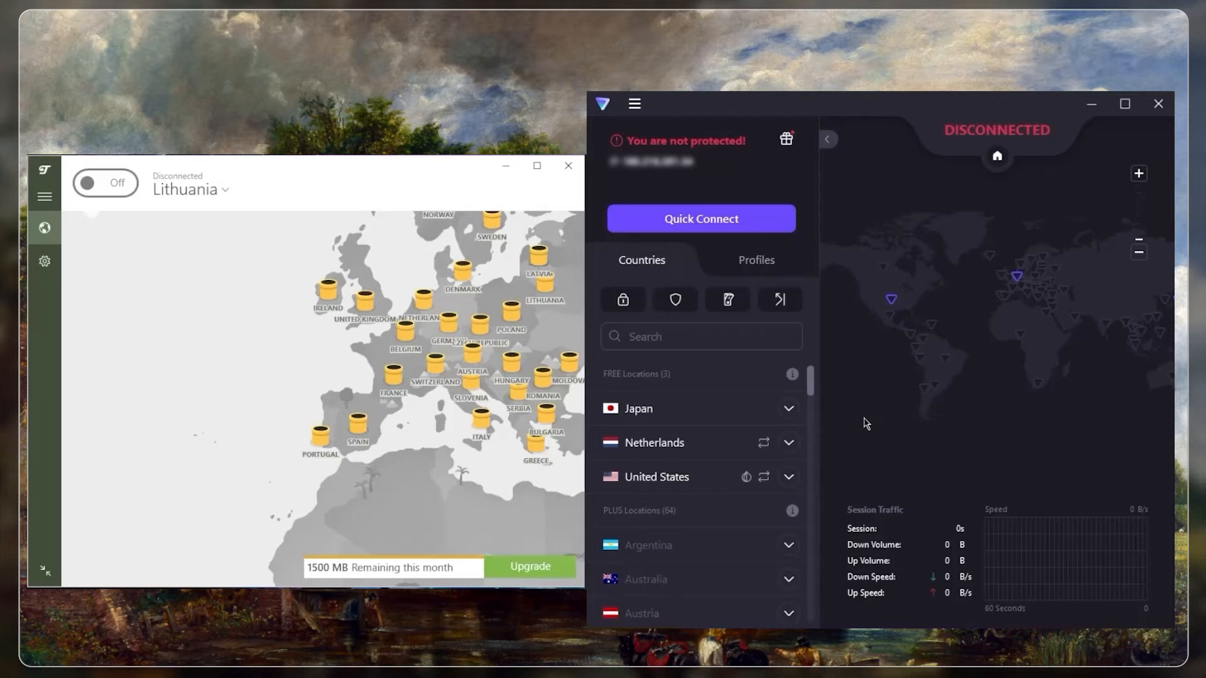
pyautogui.moveTo(852, 423)
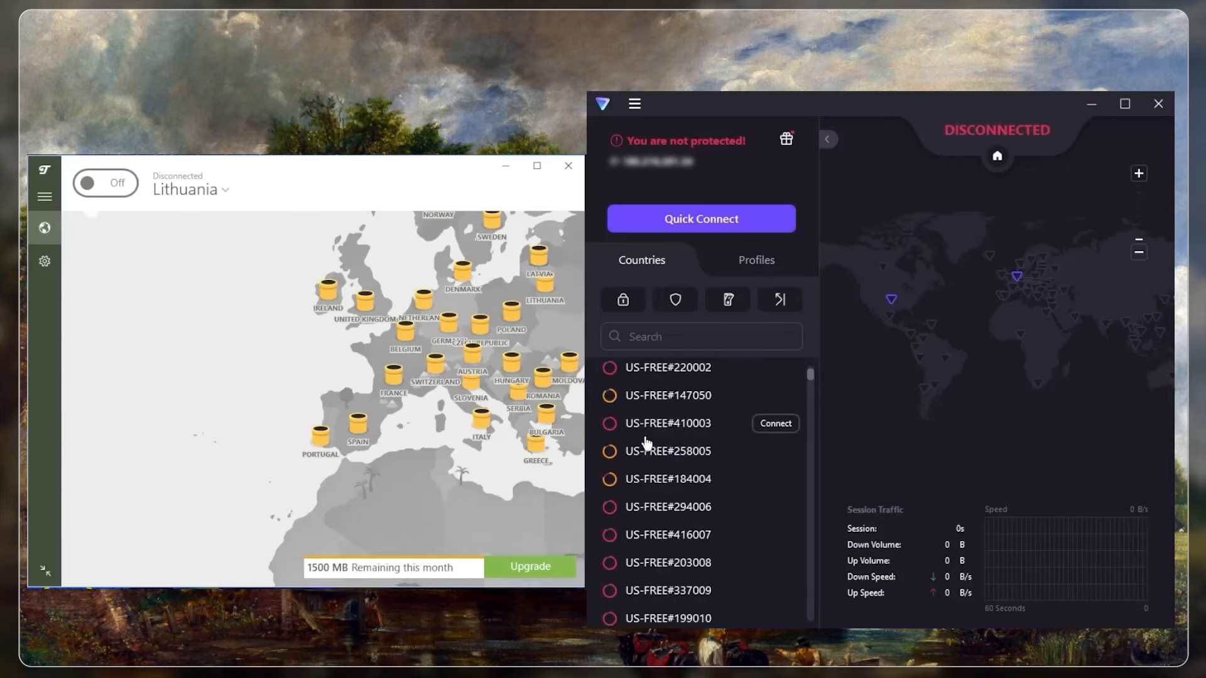
pyautogui.scroll(-3)
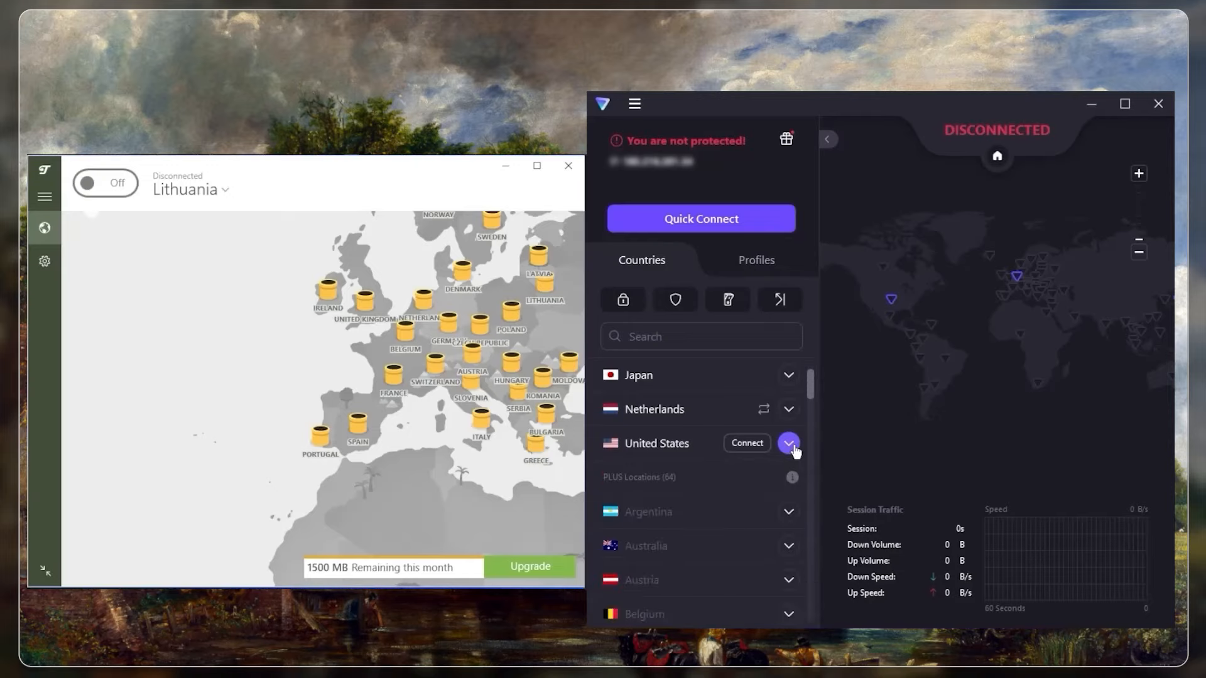
pyautogui.click(788, 443)
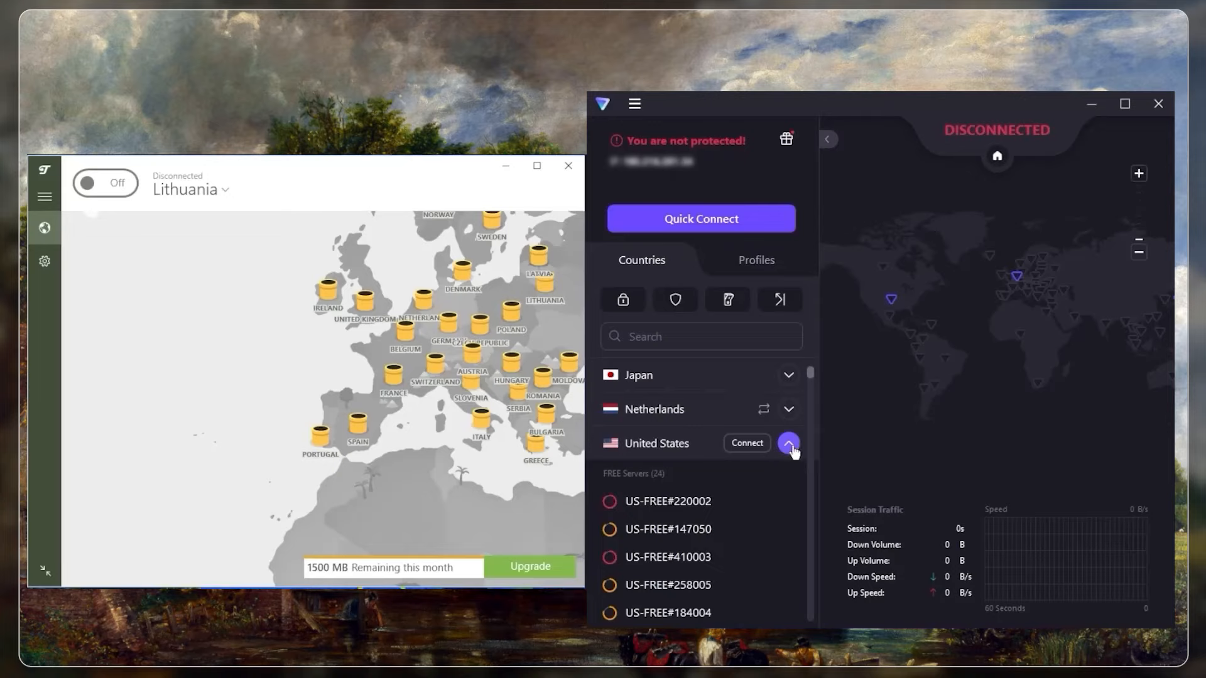
pyautogui.click(788, 444)
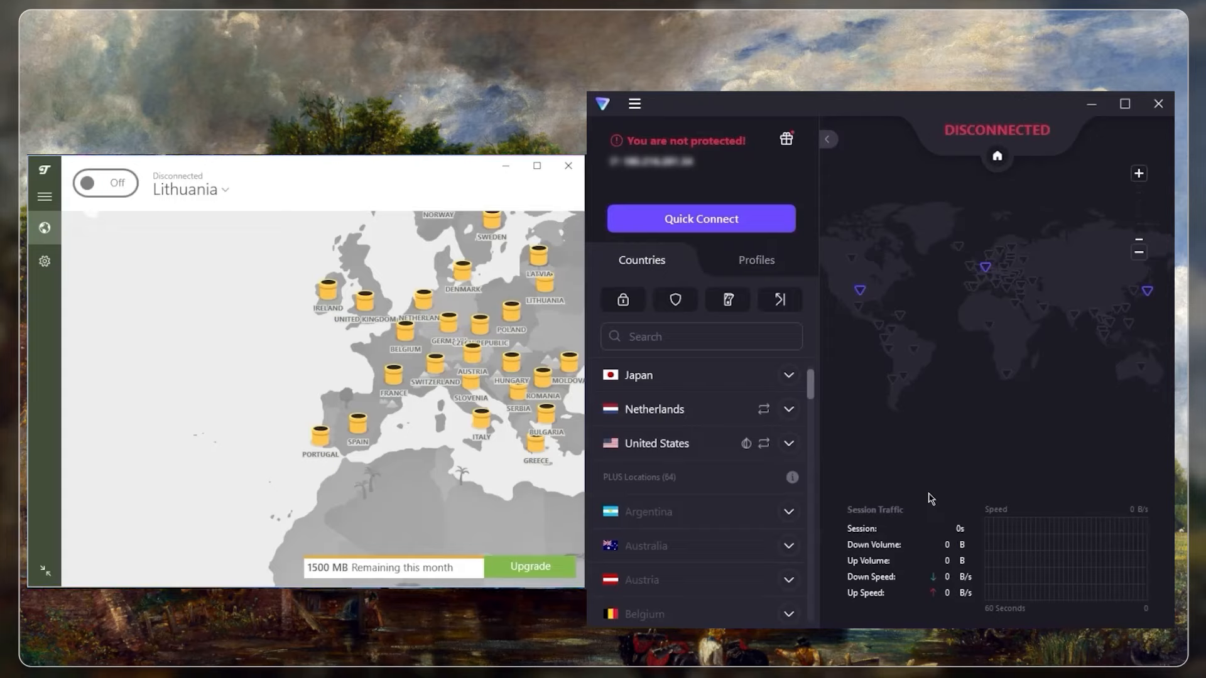
pyautogui.moveTo(887, 466)
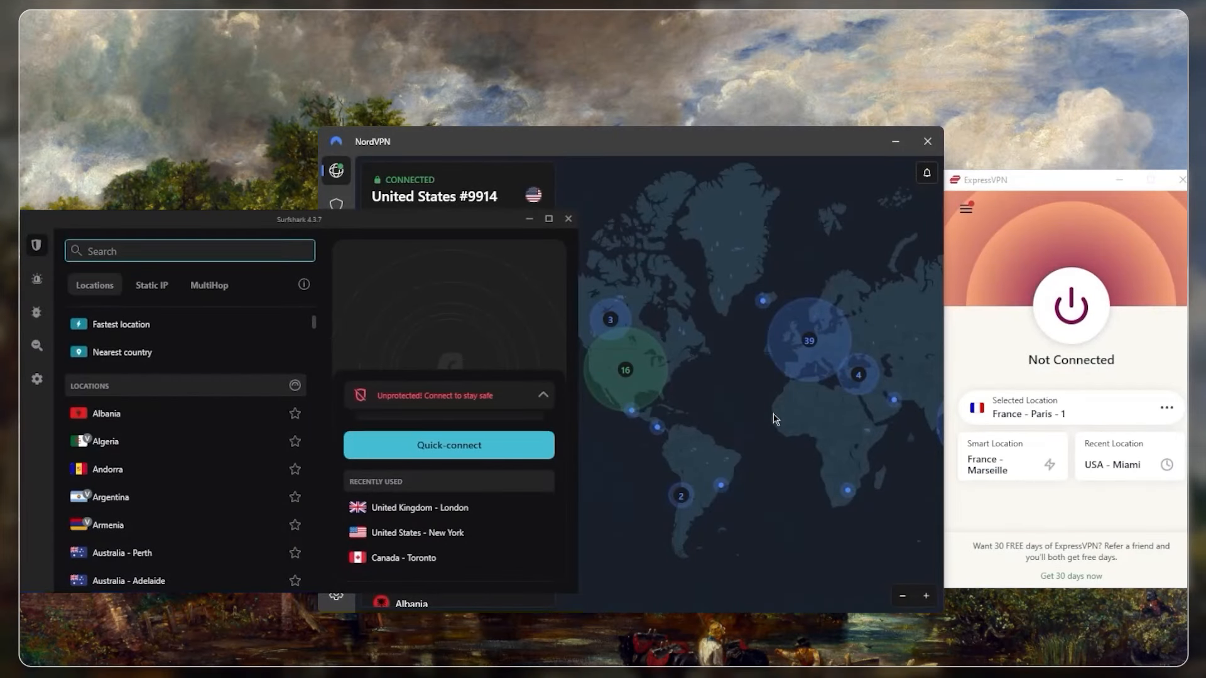
pyautogui.moveTo(734, 391)
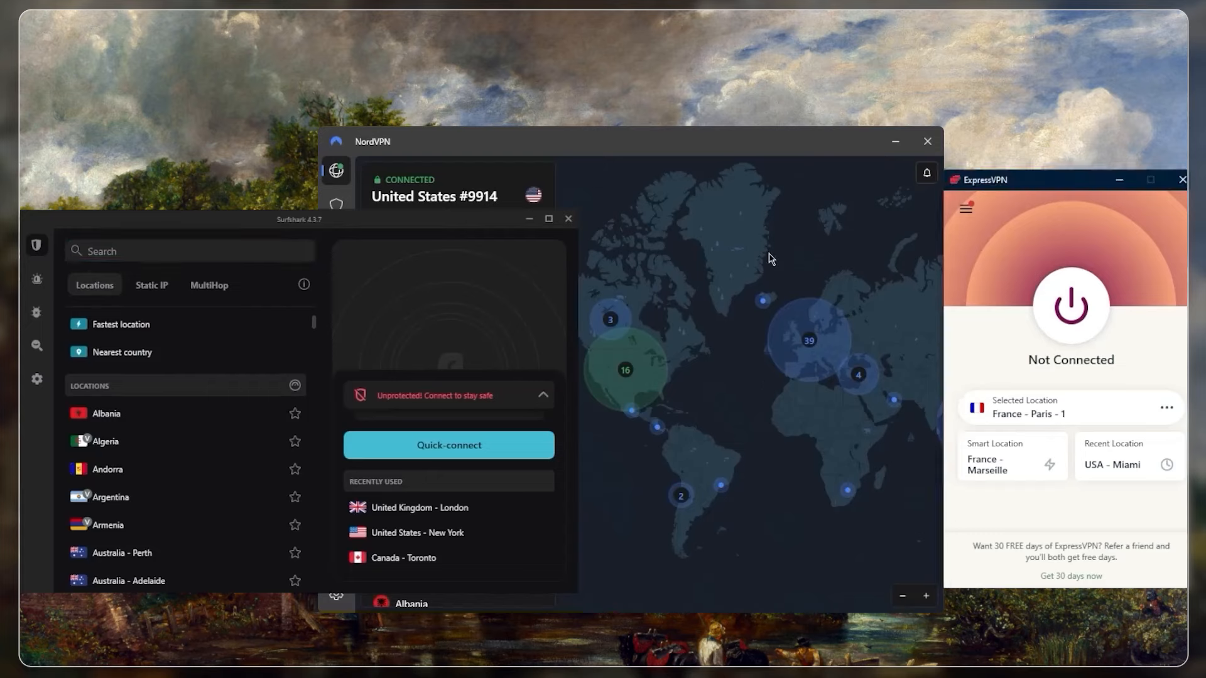
# Step: Bring the NordVPN window forward, between Surfshark and ExpressVPN
pyautogui.click(188, 250)
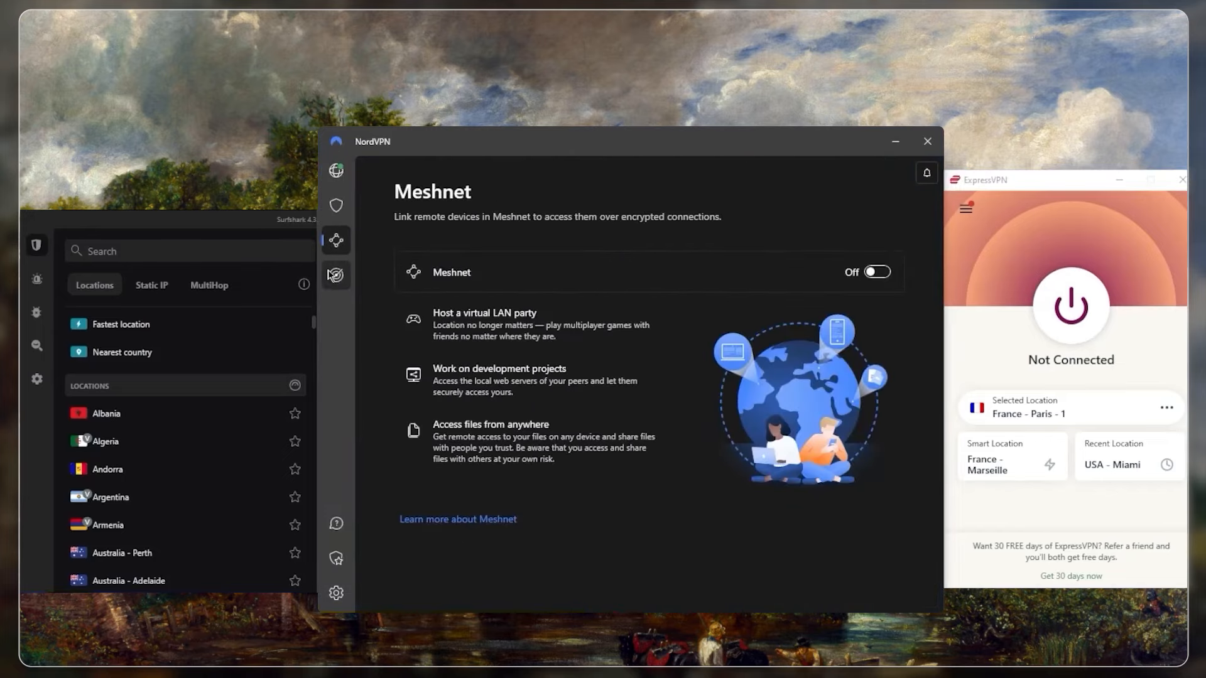
# Step: Switch NordVPN from Meshnet to the map view with specialty servers and countries
pyautogui.click(335, 170)
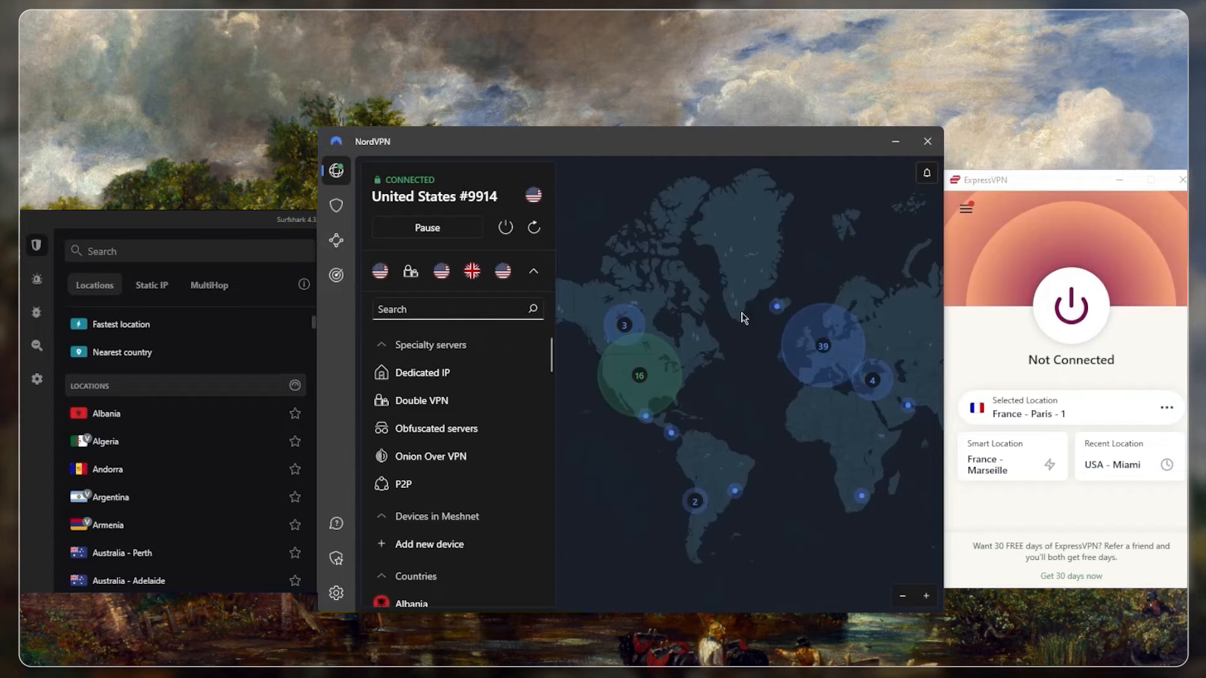
pyautogui.moveTo(297, 240)
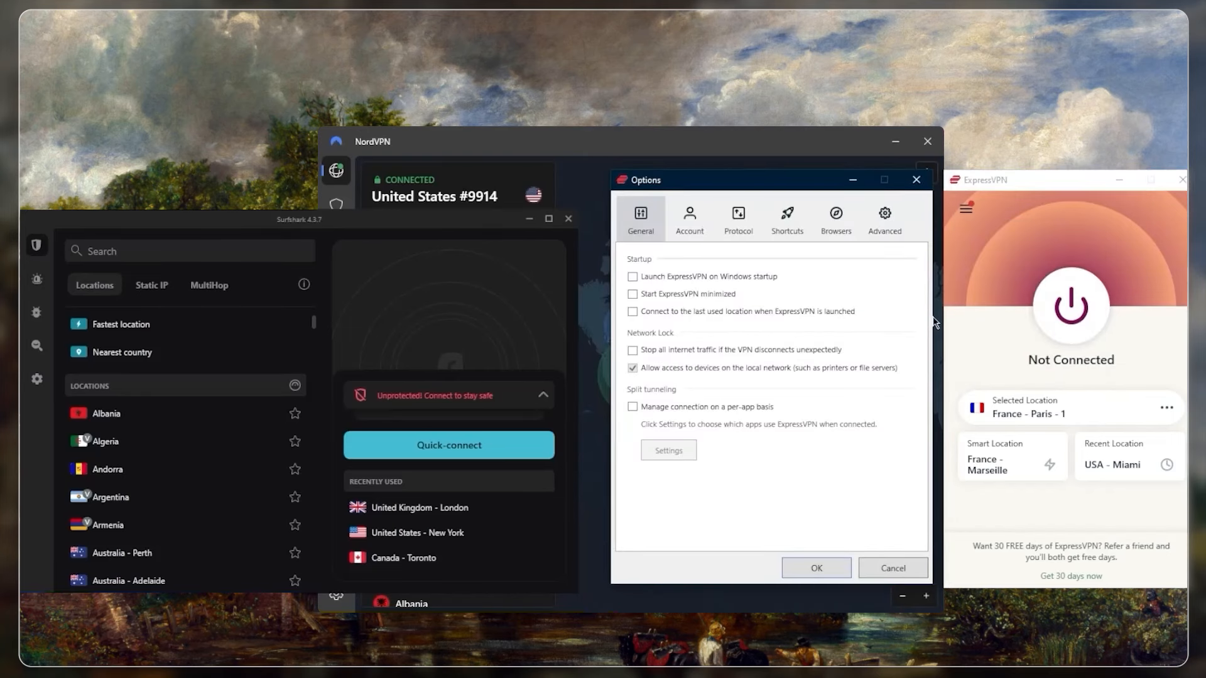
# Step: Show ExpressVPN's protocol settings, with Lightway - UDP selected
pyautogui.click(736, 218)
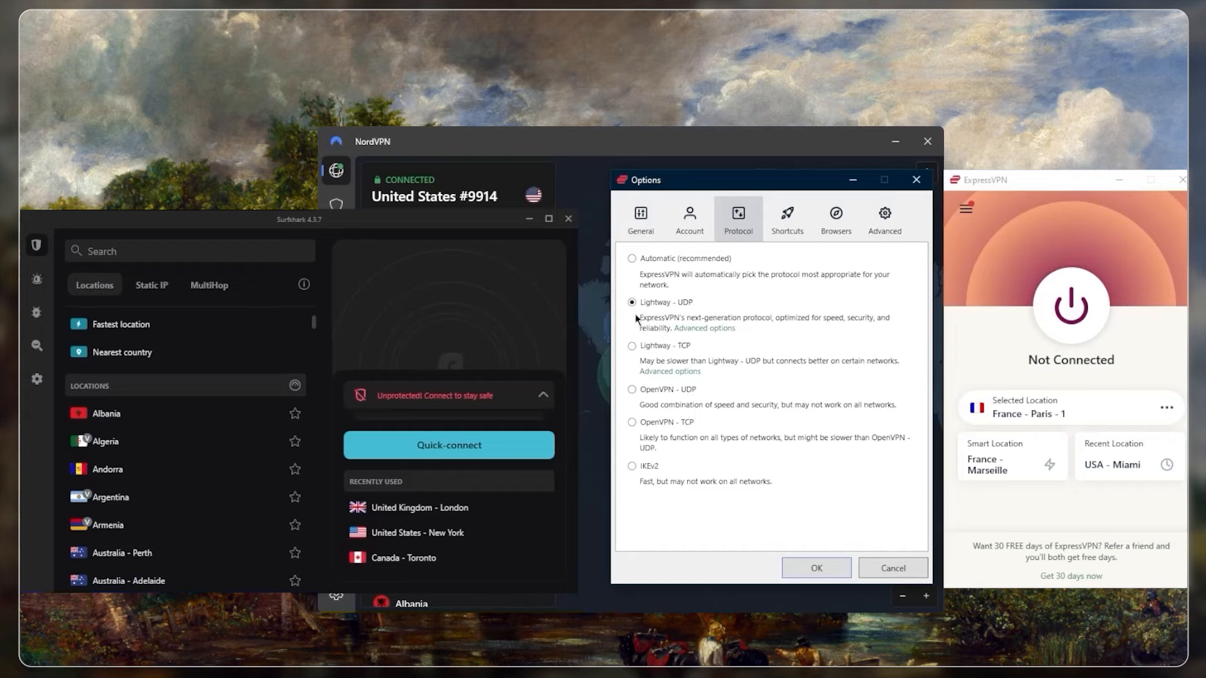
pyautogui.moveTo(758, 486)
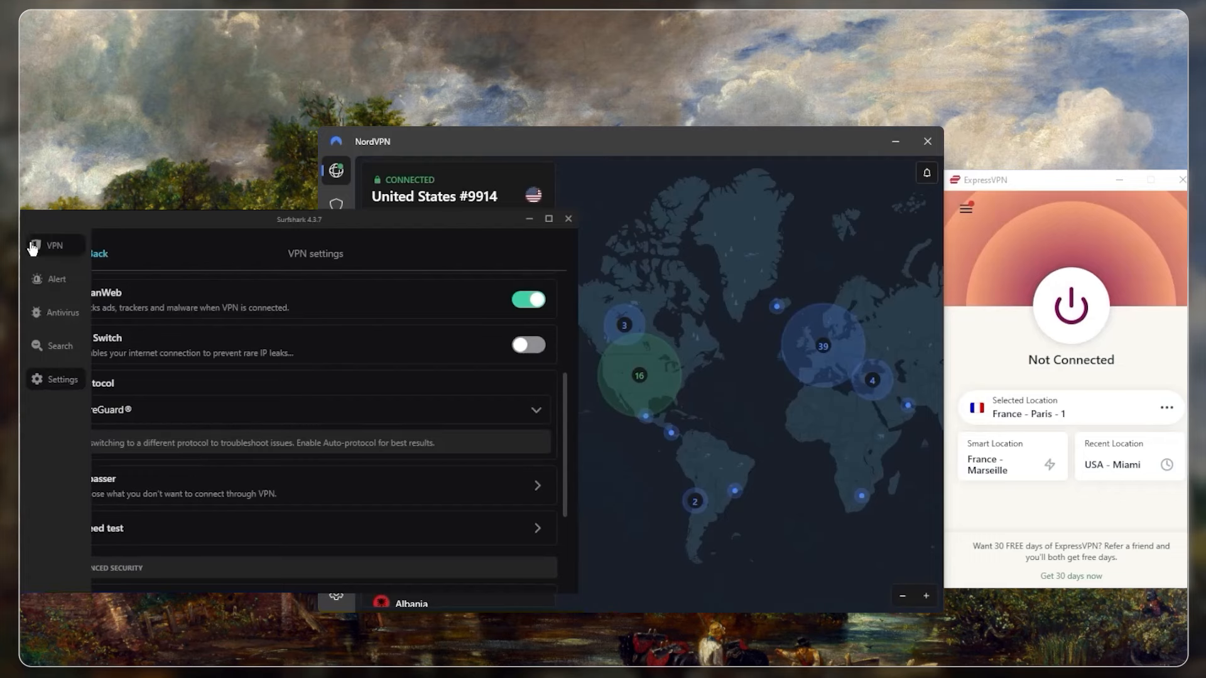
# Step: Return Surfshark to its Locations list and click the NordVPN window
pyautogui.click(36, 244)
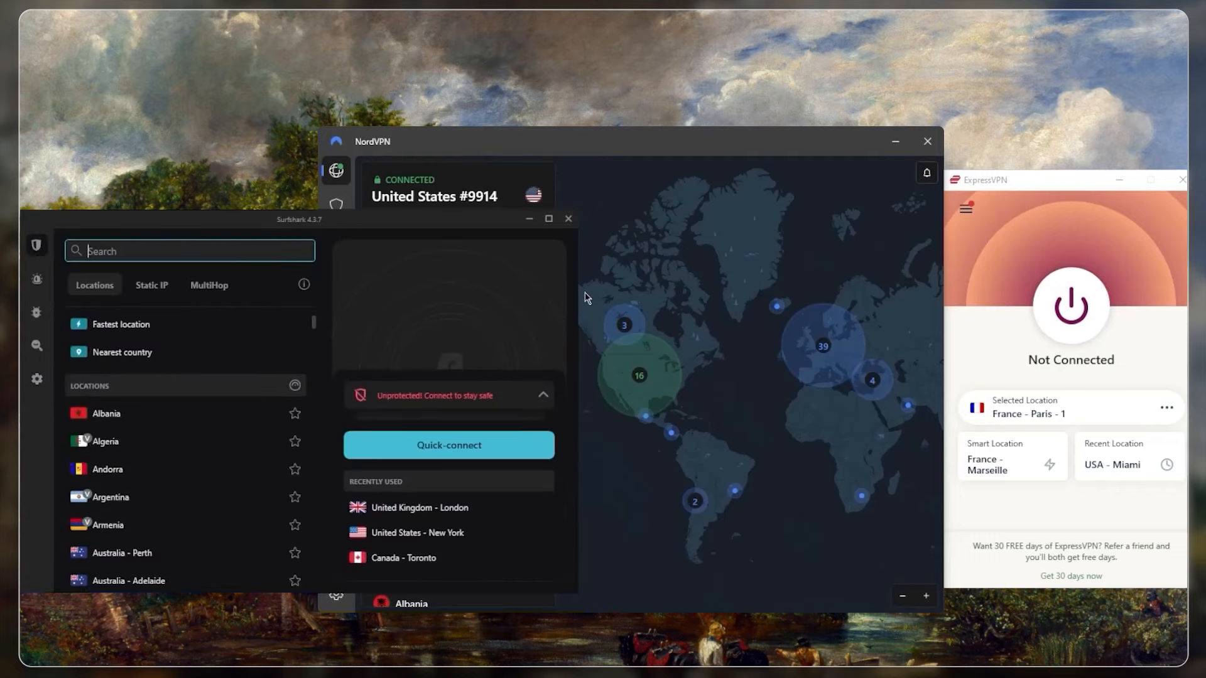
pyautogui.moveTo(775, 377)
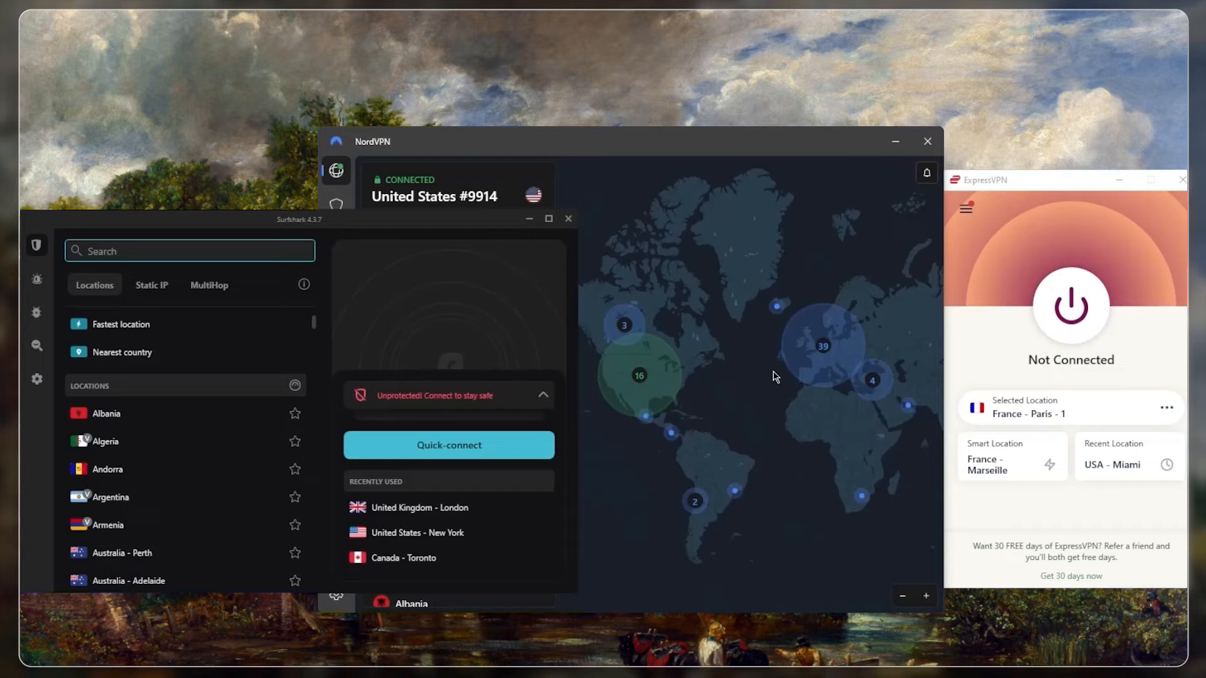
pyautogui.click(188, 250)
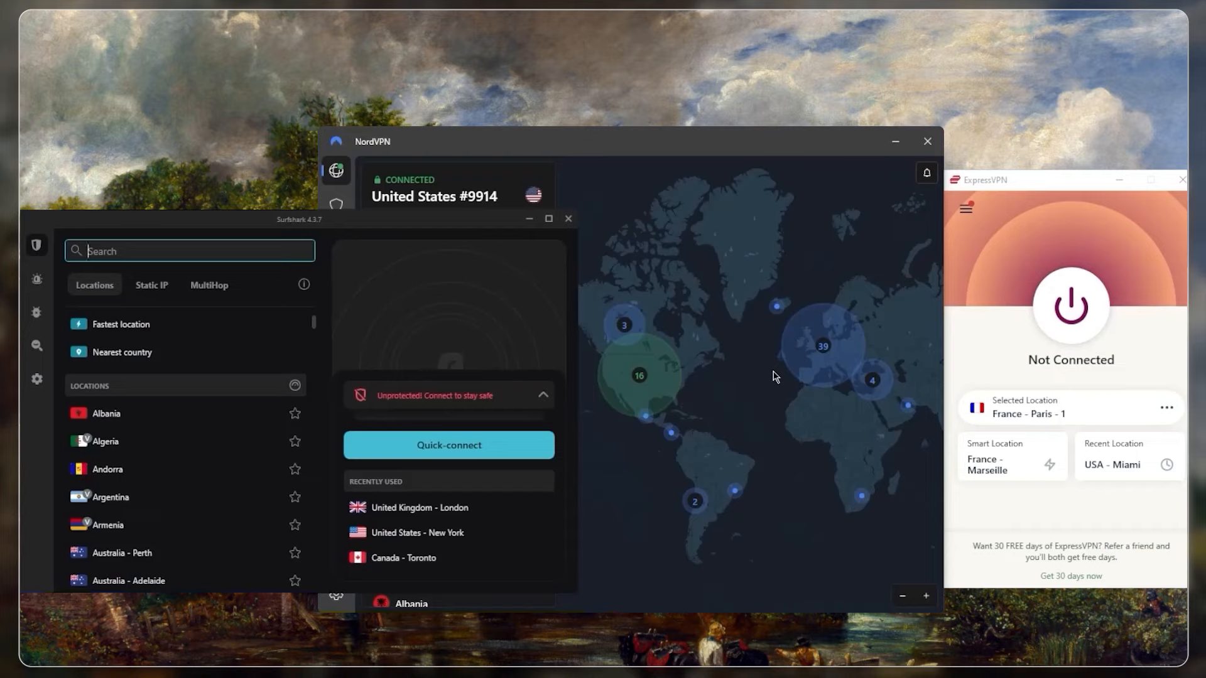